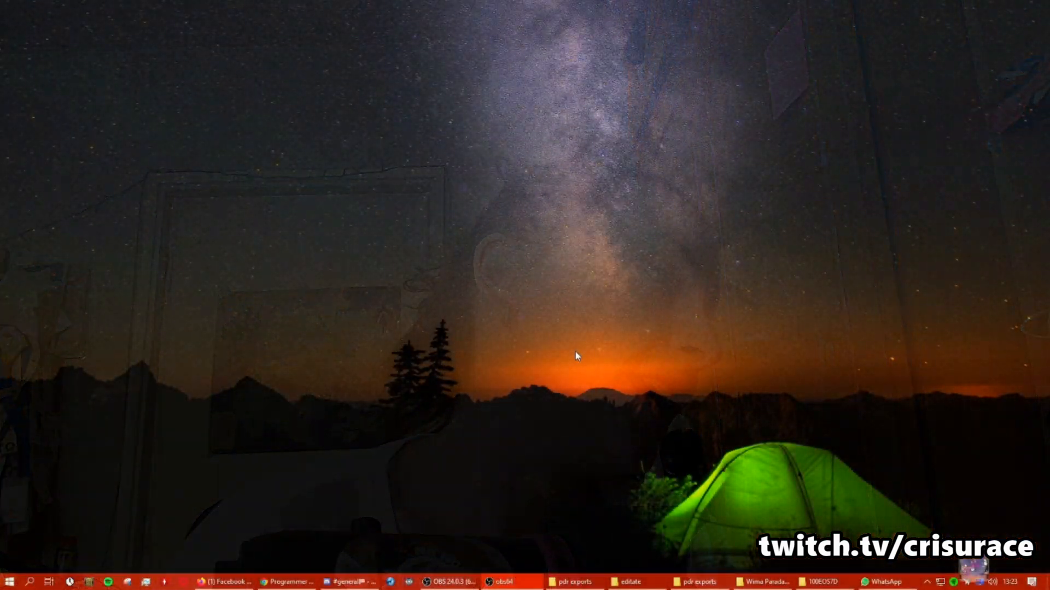
Step: Right-click the desktop to reach the NVIDIA Control Panel menu entry
right_click(578, 357)
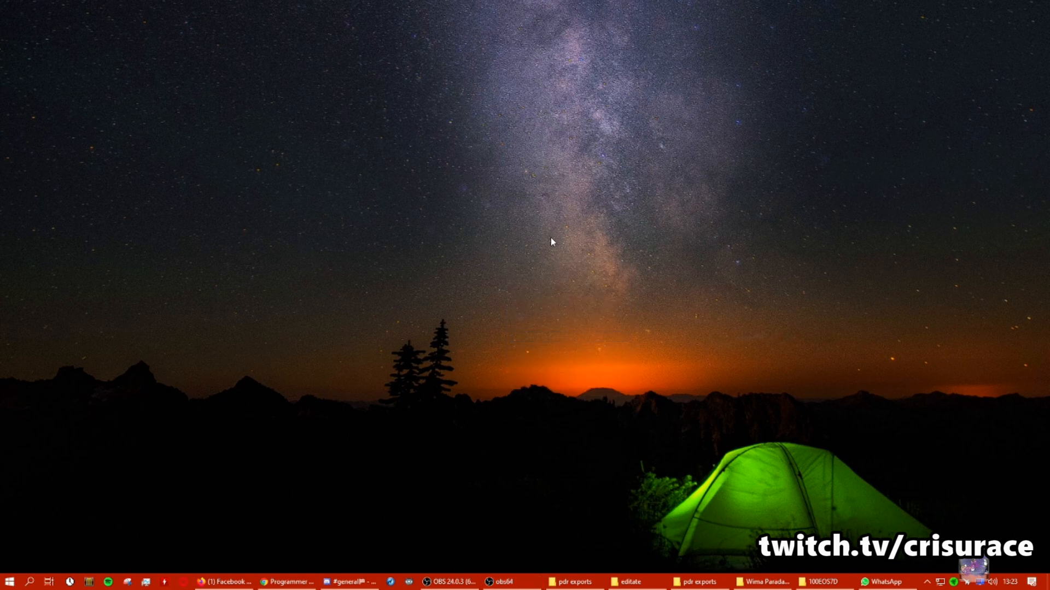
mouse_move(564, 253)
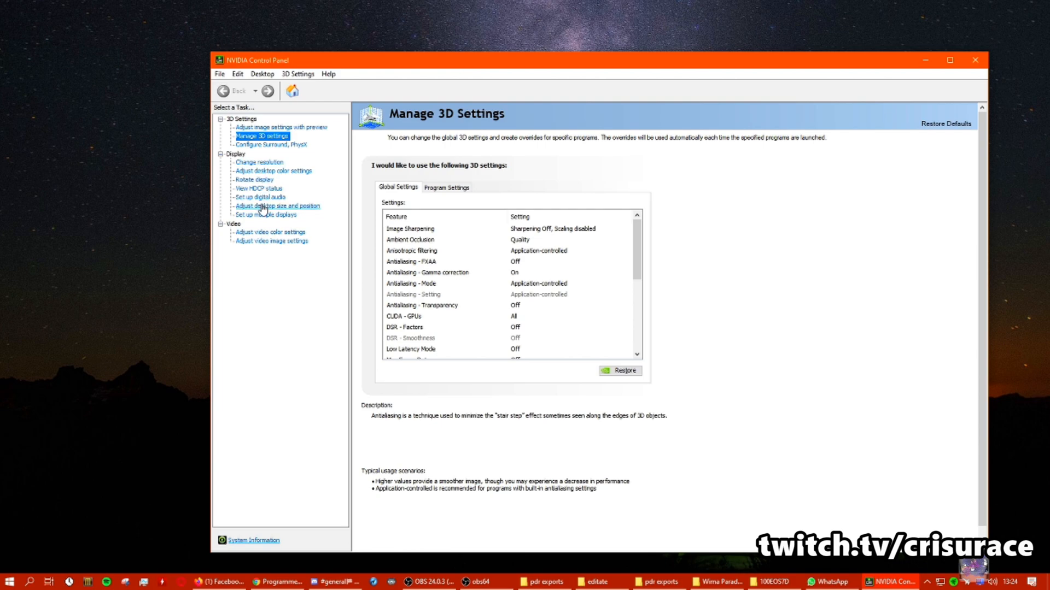
Step: Open the multiple displays setup page, then bring OBS to the front
click(266, 214)
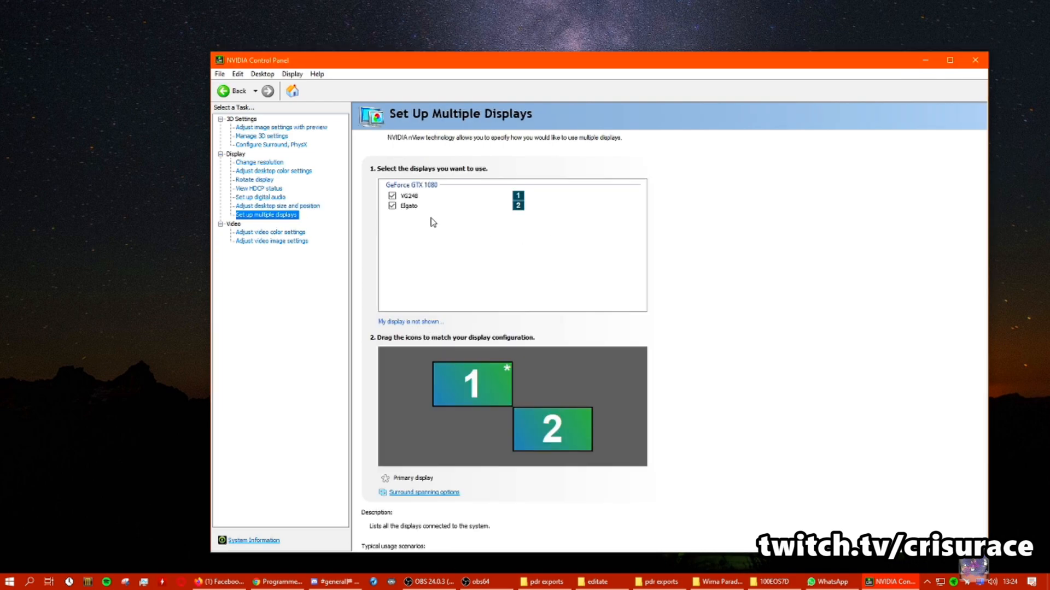
mouse_move(864, 358)
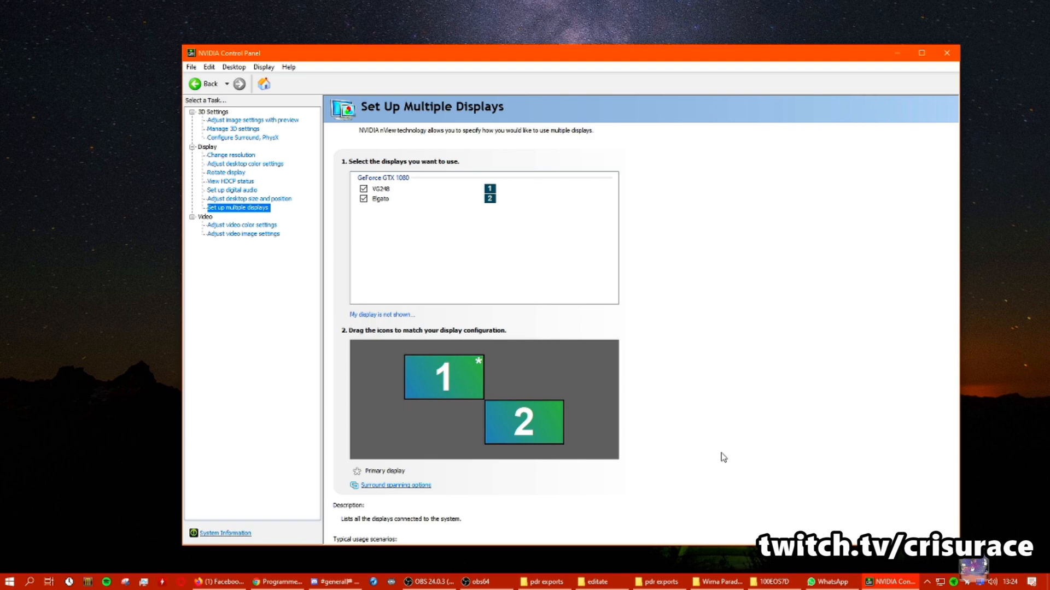
mouse_move(768, 57)
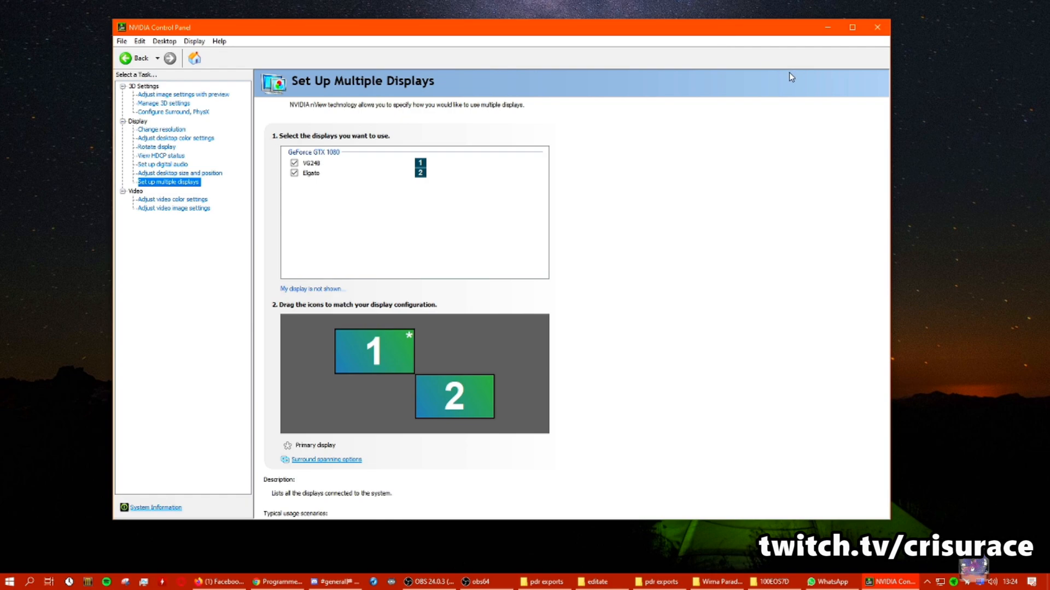
mouse_move(848, 212)
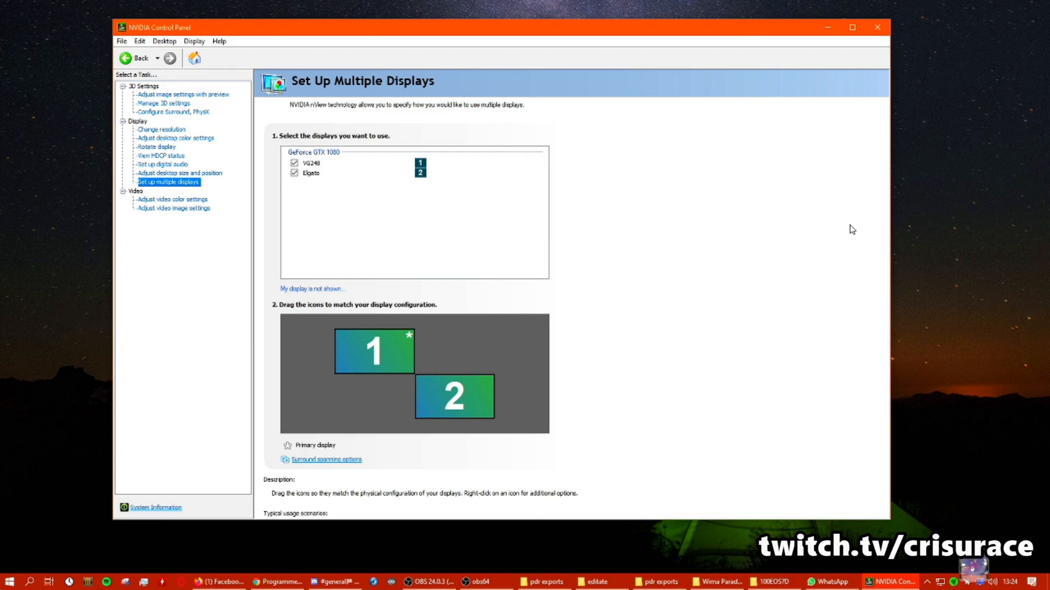
mouse_move(764, 307)
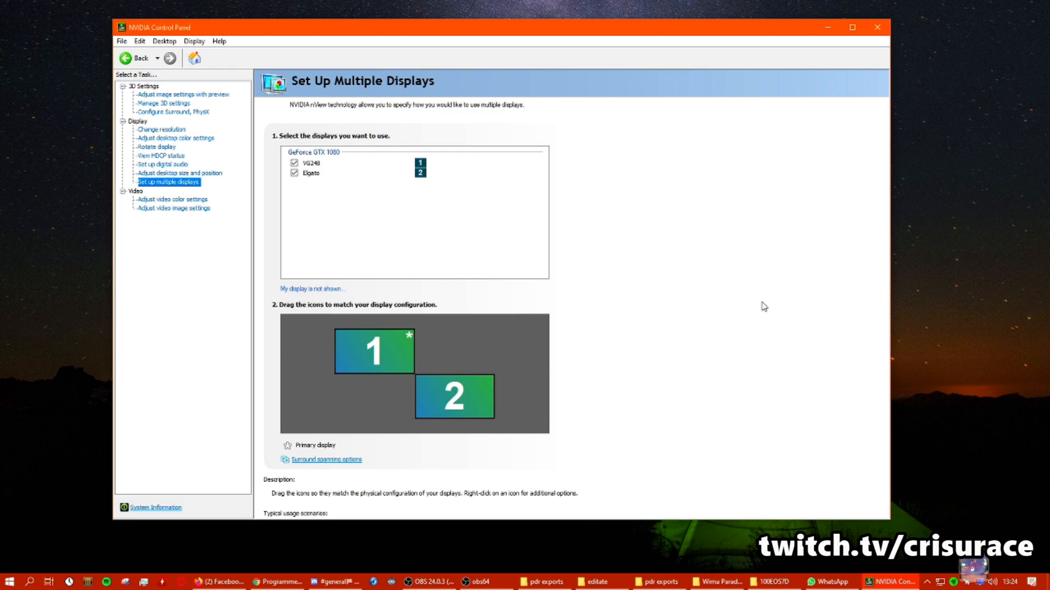
mouse_move(751, 295)
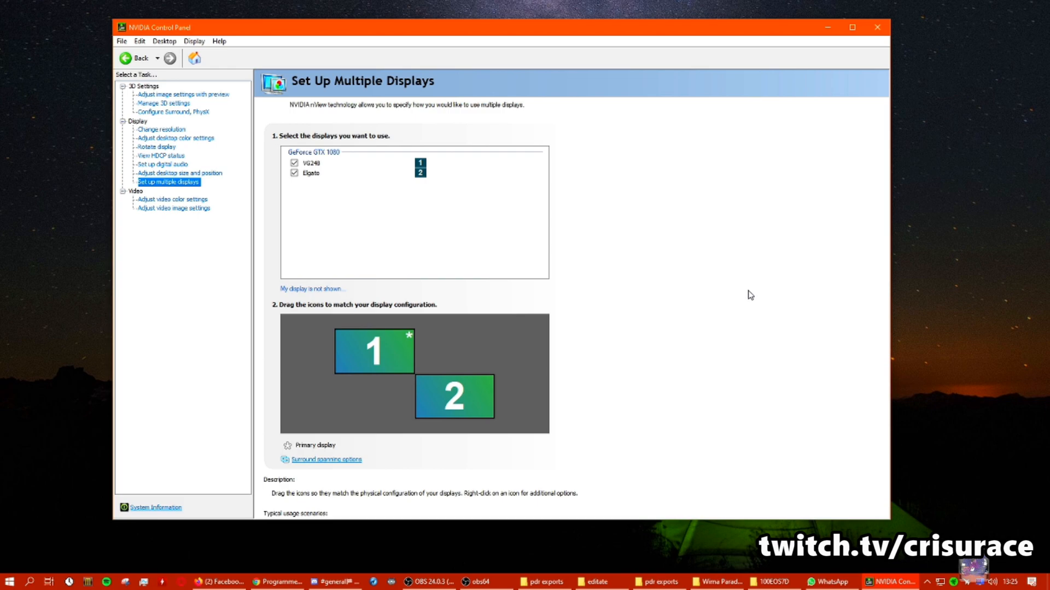
mouse_move(659, 328)
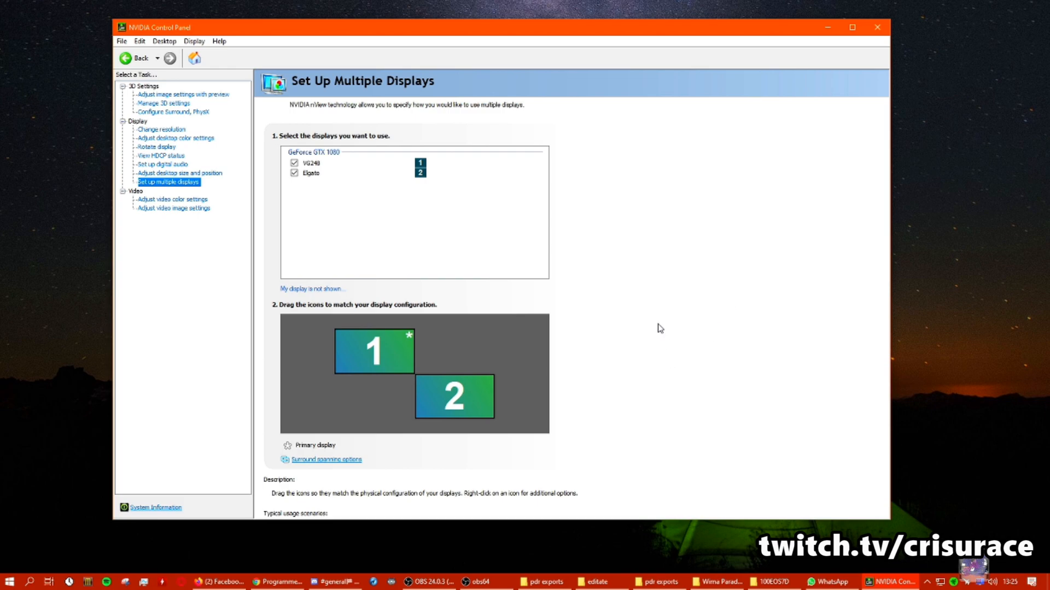
mouse_move(466, 494)
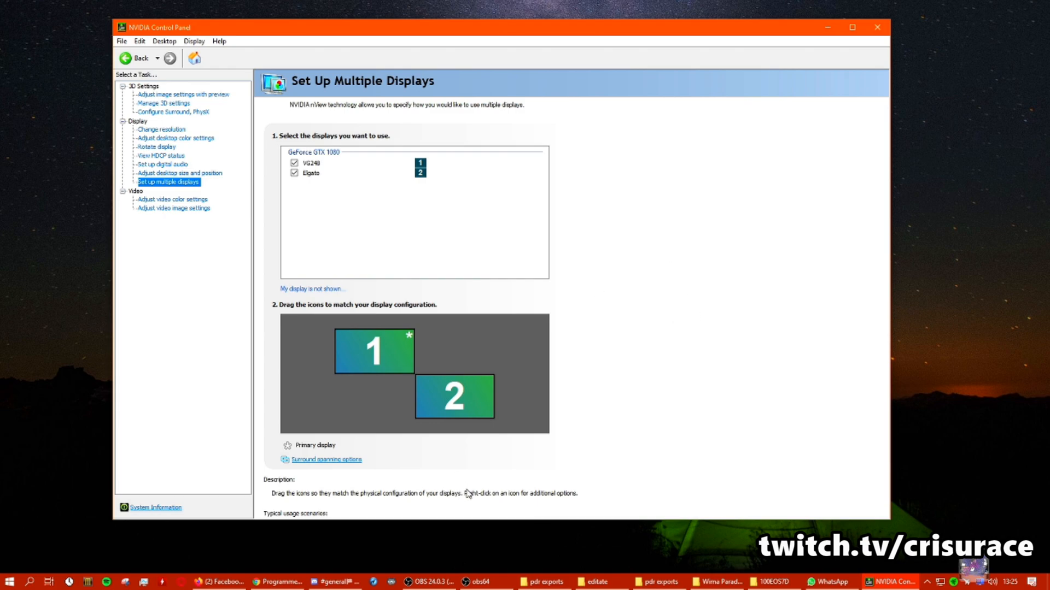
mouse_move(454, 353)
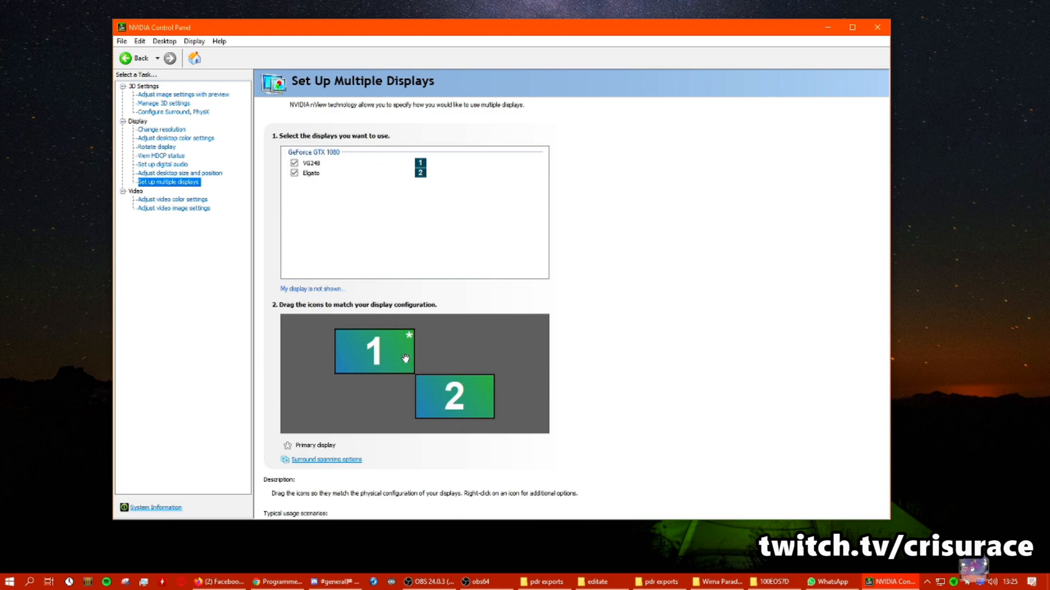
mouse_move(1024, 142)
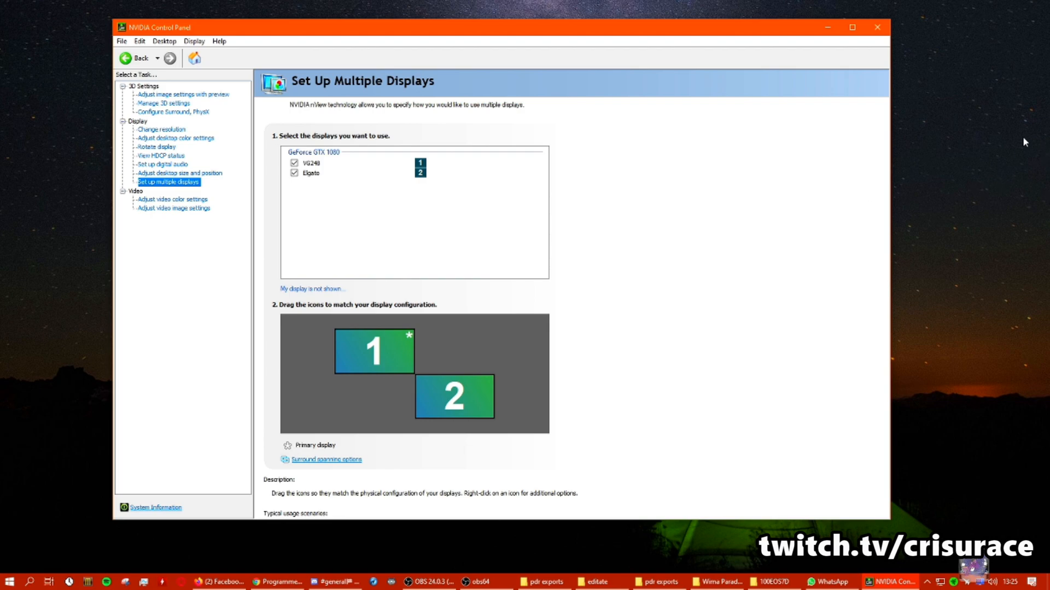
mouse_move(439, 374)
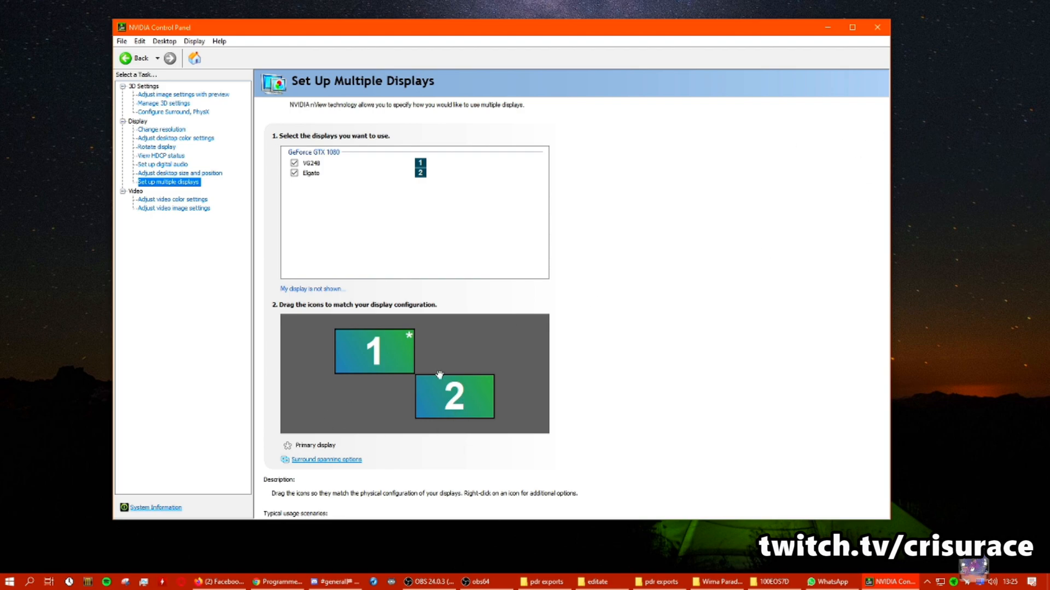
mouse_move(444, 399)
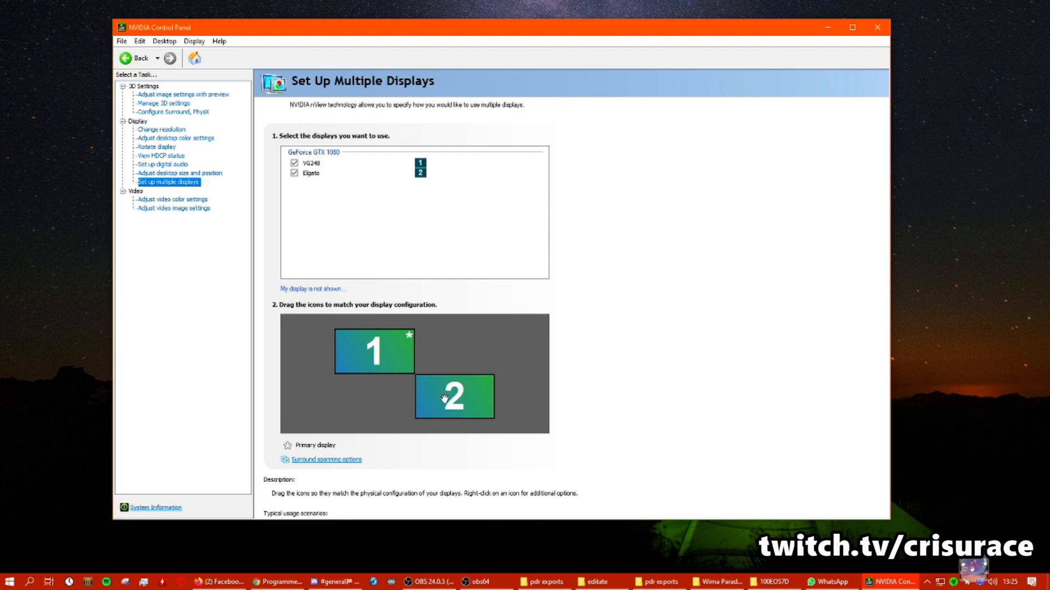
mouse_move(582, 475)
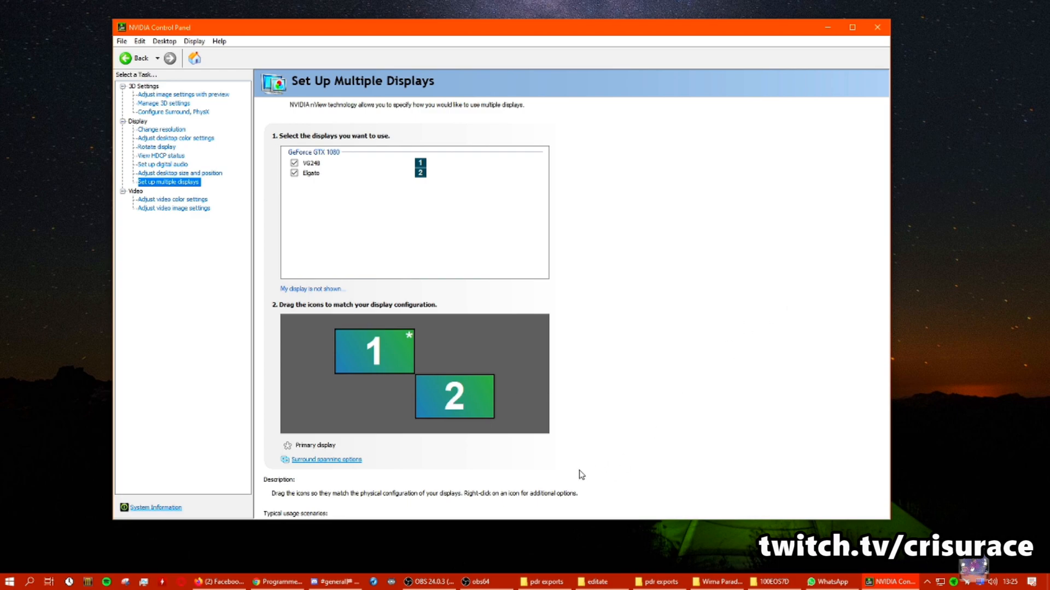
click(426, 581)
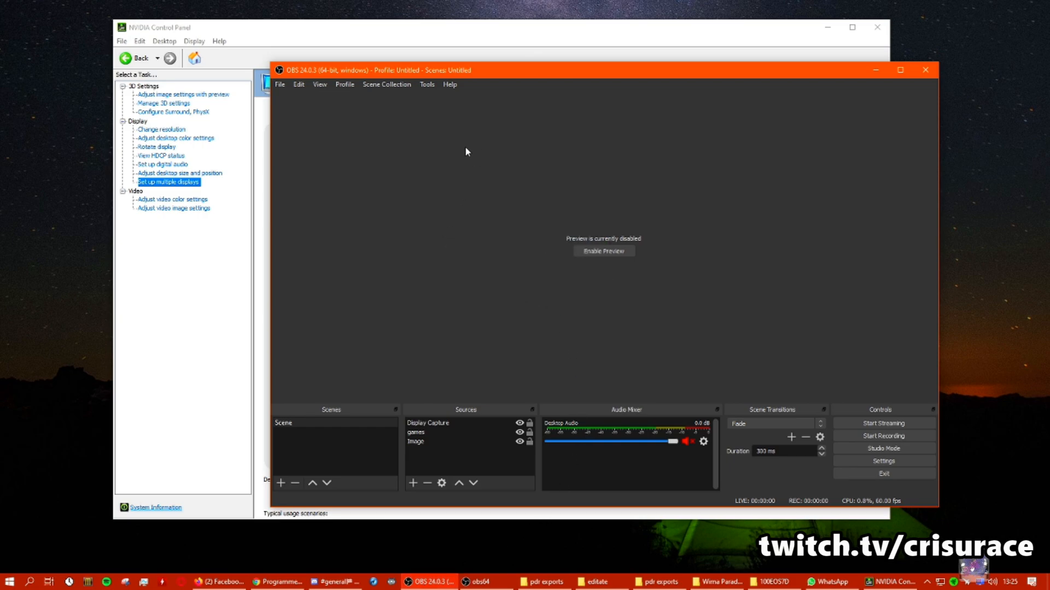
right_click(466, 152)
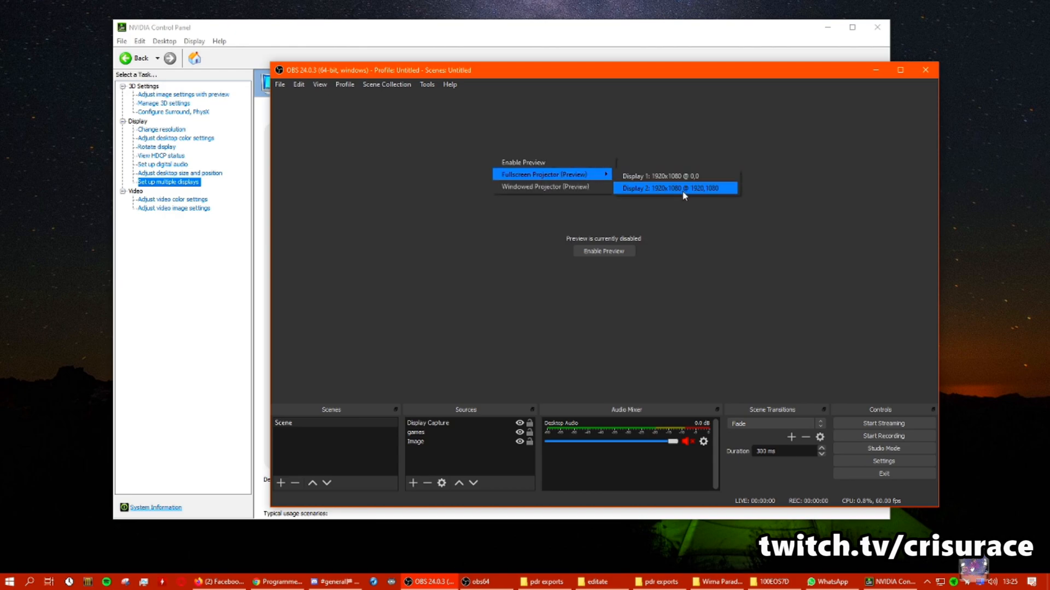
mouse_move(727, 193)
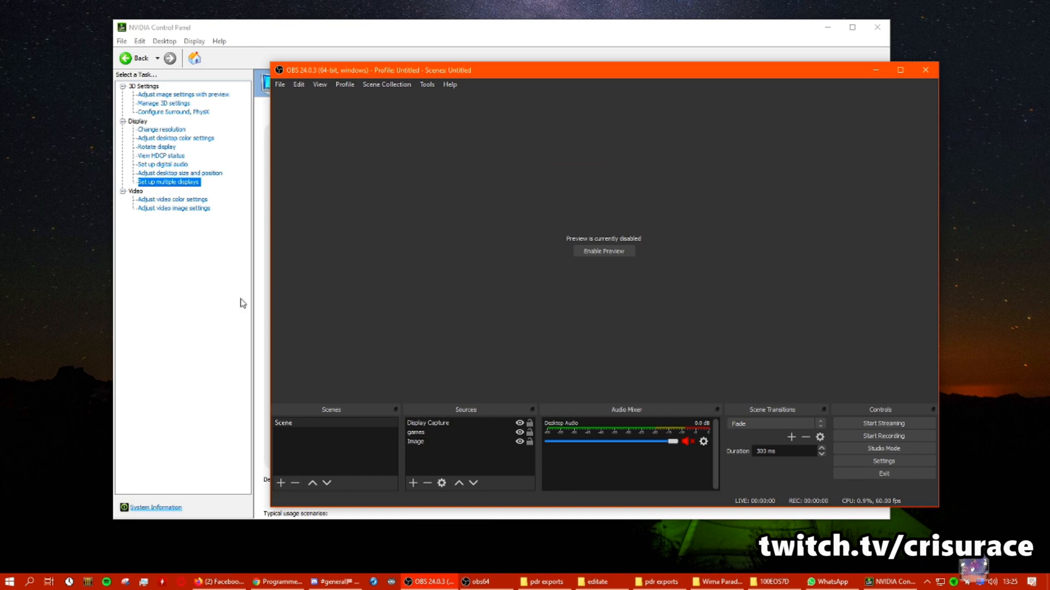
click(427, 423)
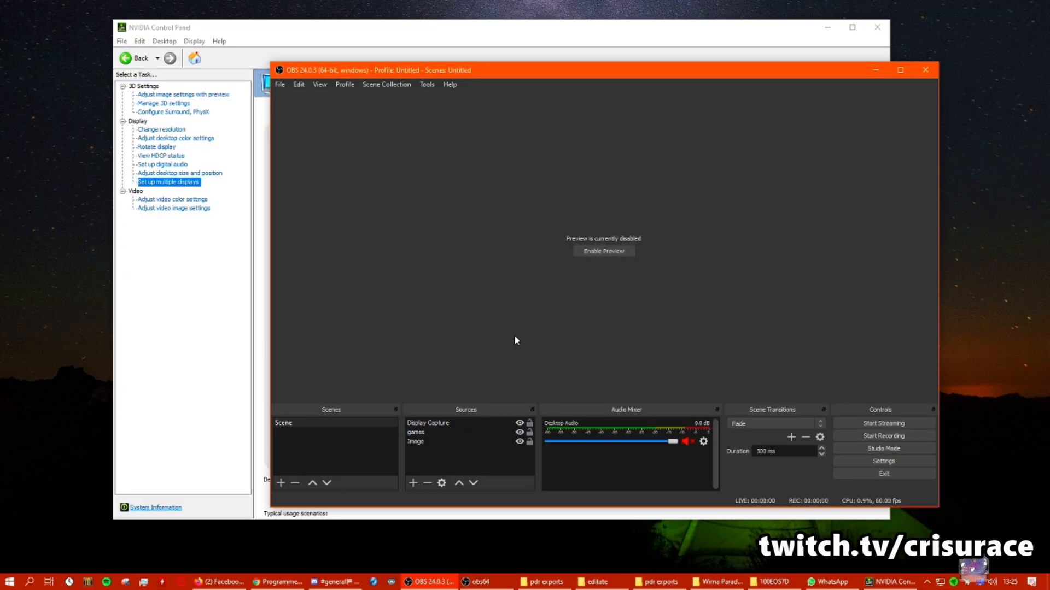
mouse_move(503, 66)
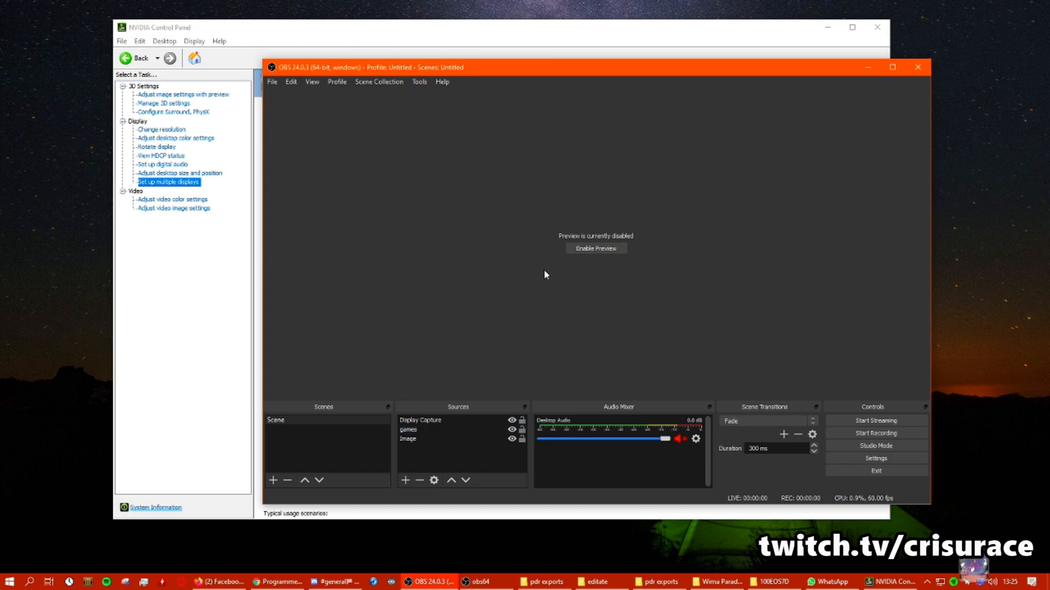
mouse_move(482, 386)
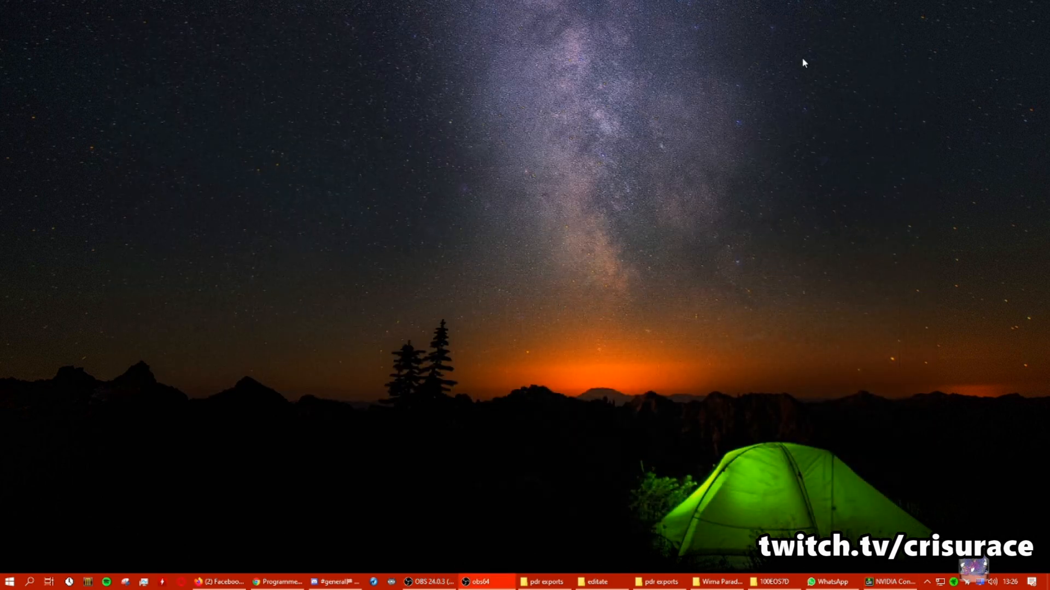
mouse_move(663, 256)
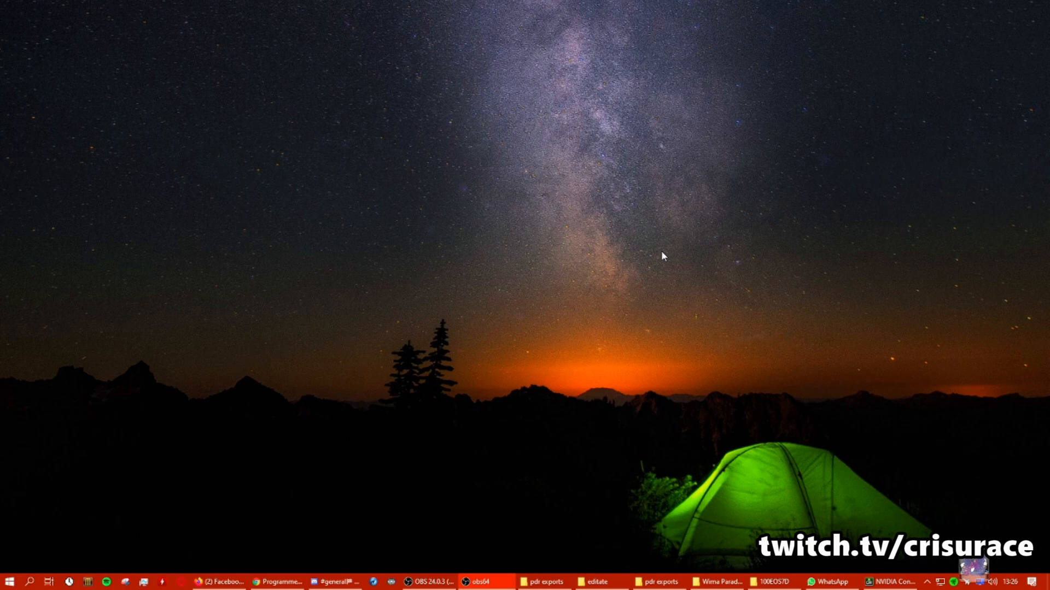
mouse_move(662, 254)
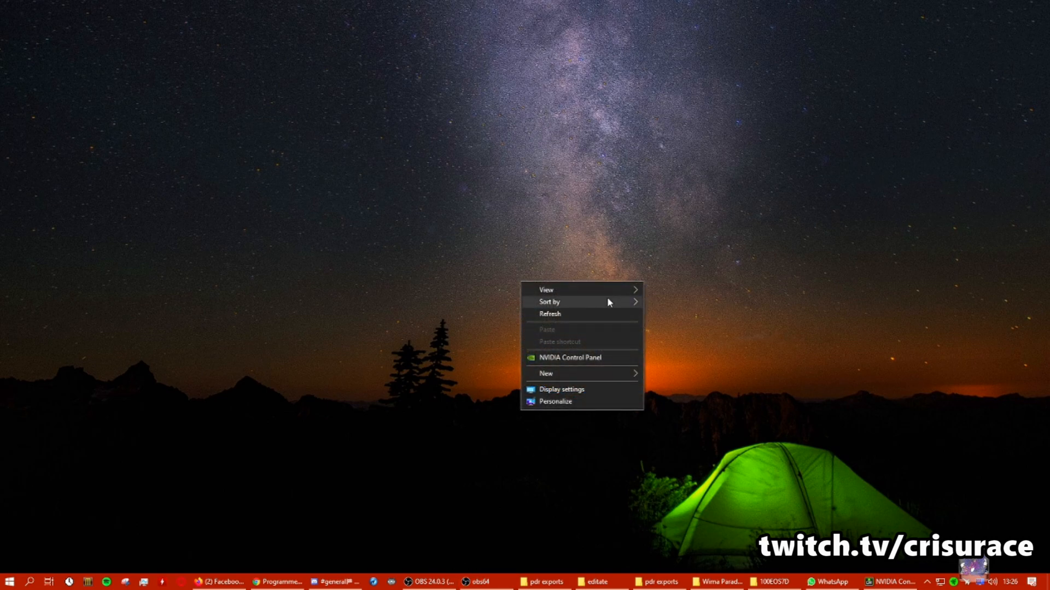
click(434, 180)
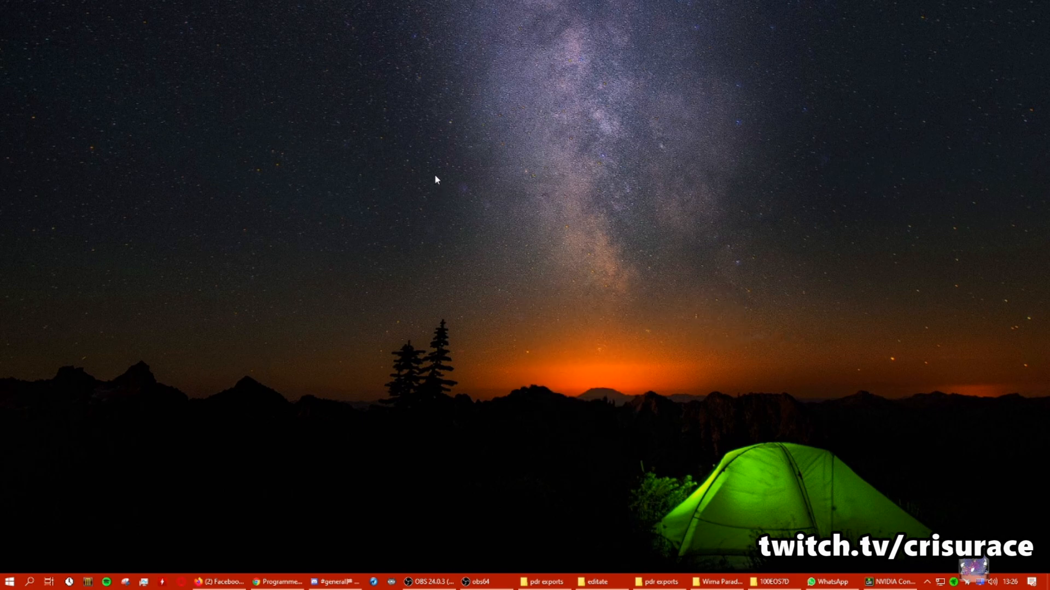
mouse_move(491, 268)
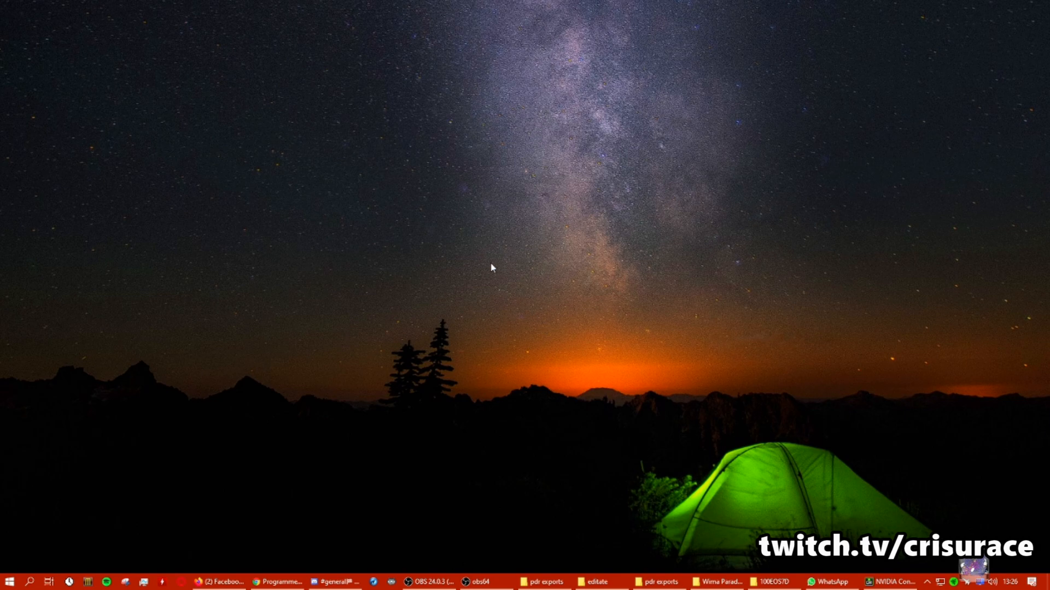
mouse_move(4, 5)
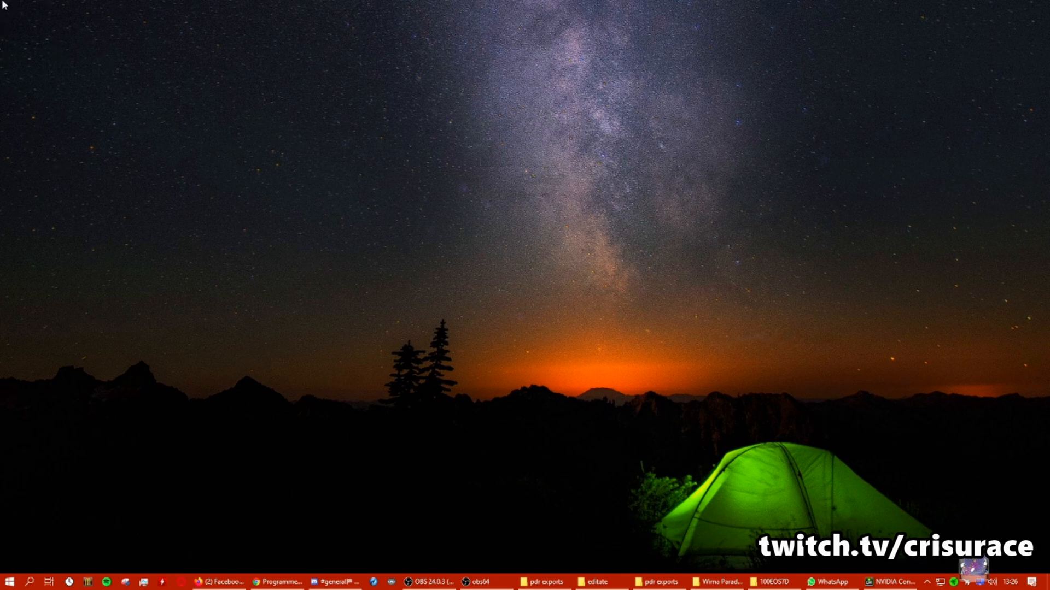
mouse_move(22, 67)
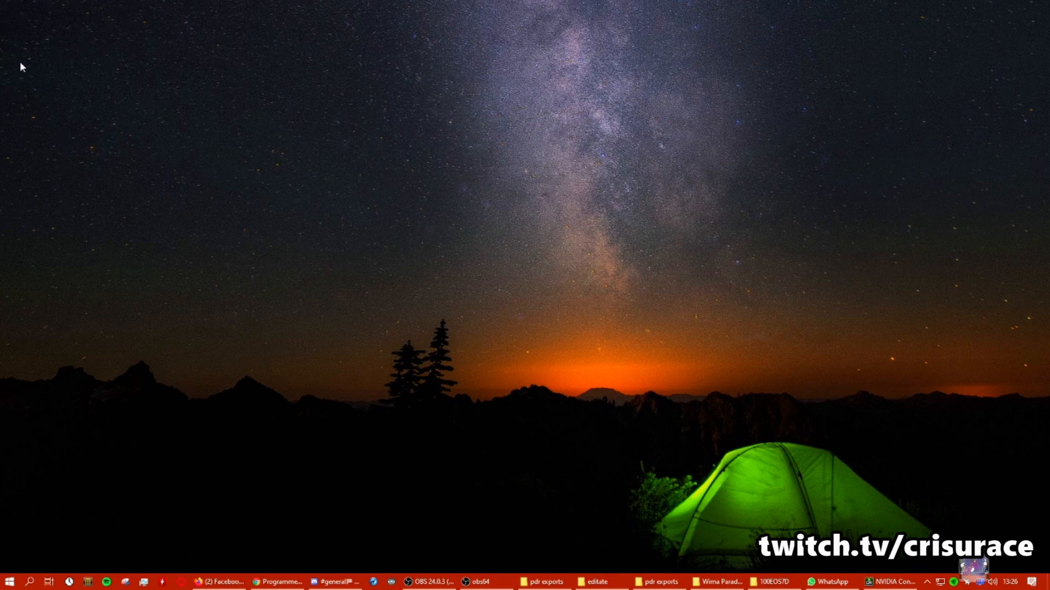
mouse_move(592, 263)
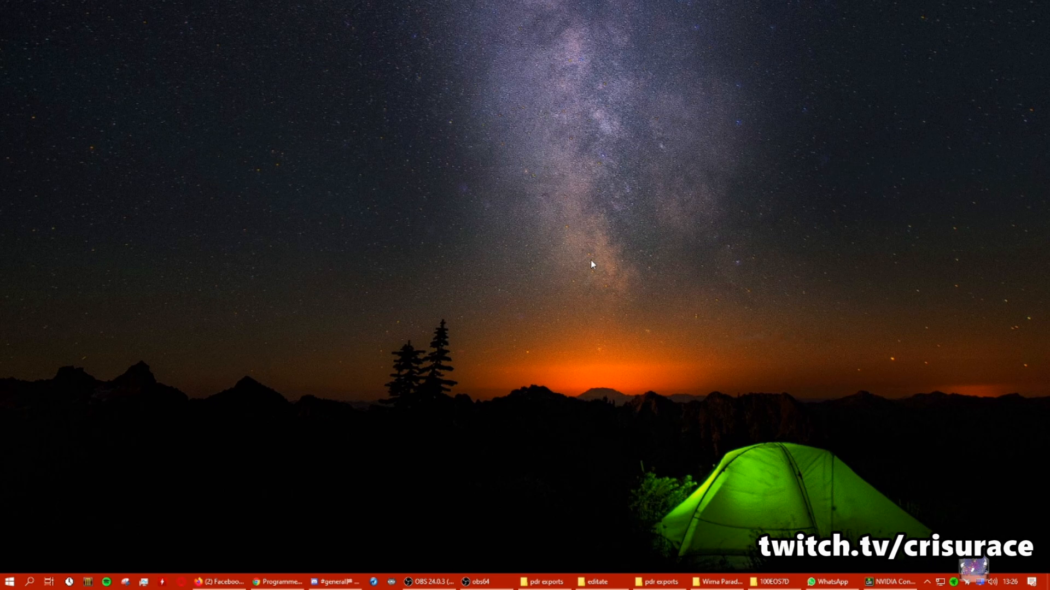
mouse_move(582, 272)
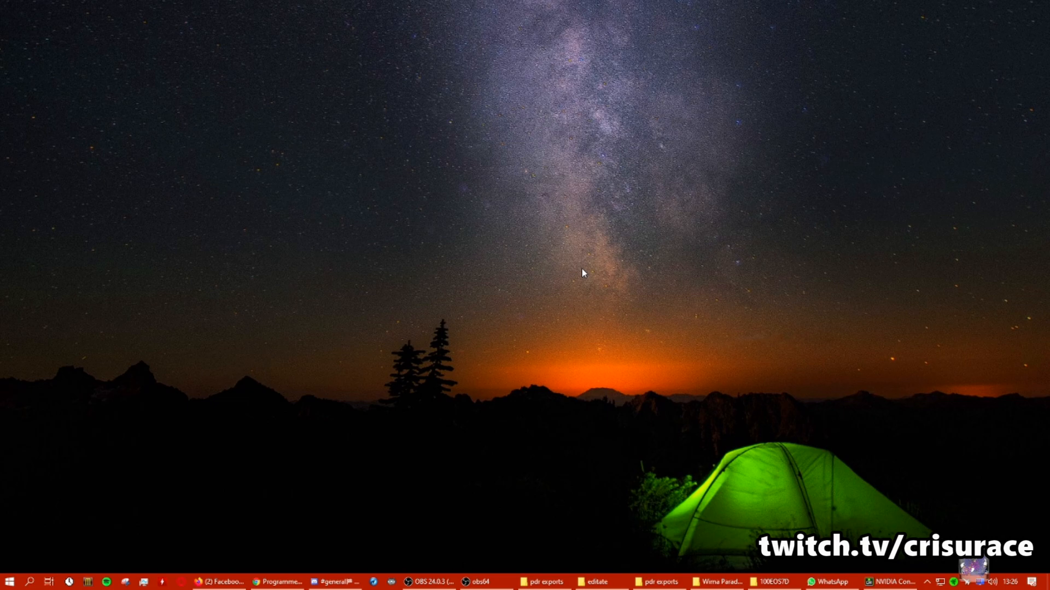
mouse_move(464, 110)
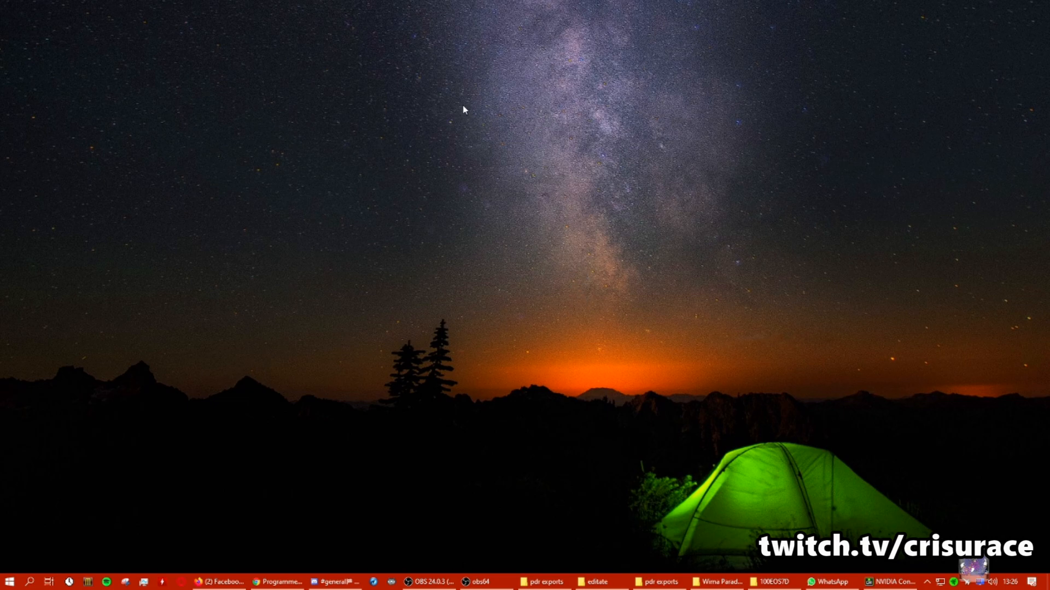
mouse_move(241, 12)
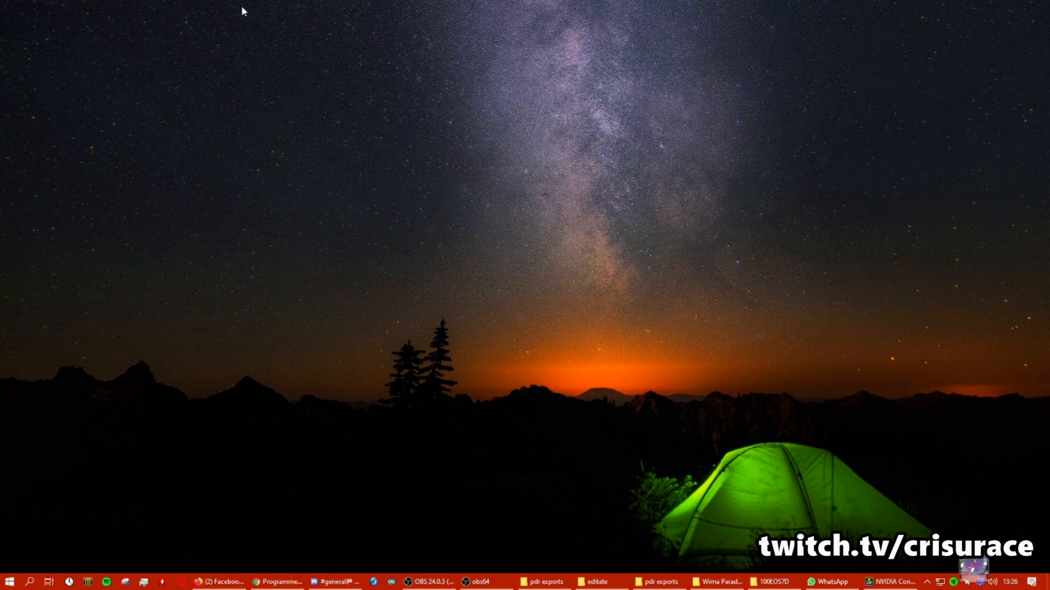
mouse_move(143, 132)
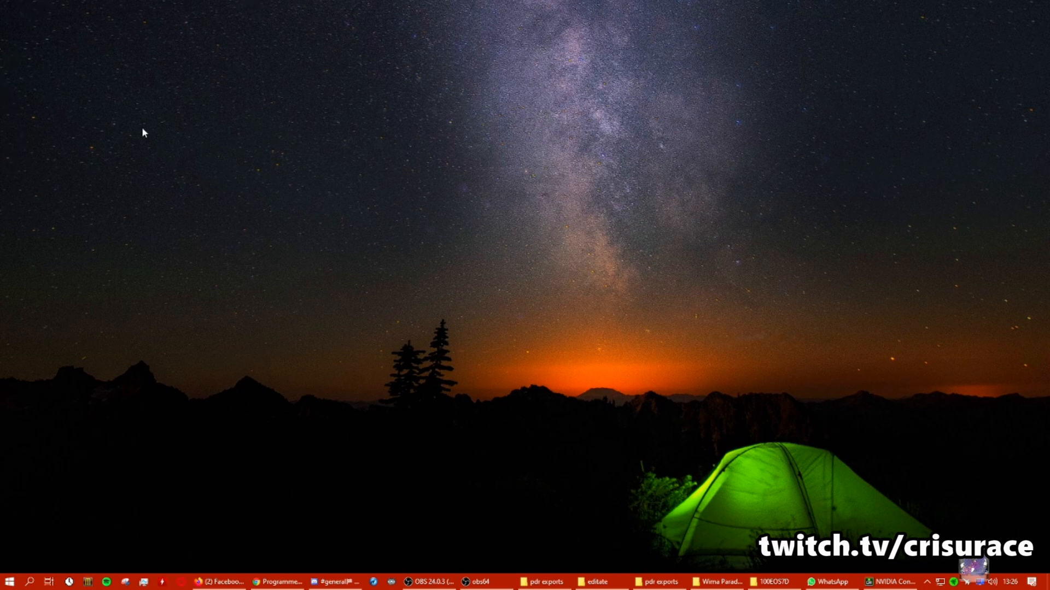
mouse_move(348, 233)
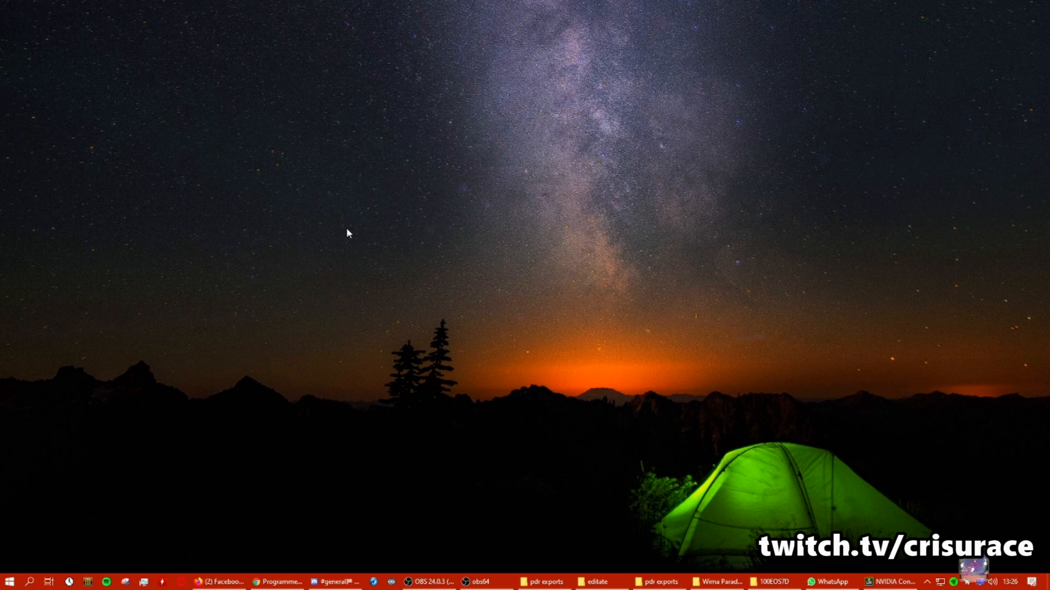
mouse_move(558, 253)
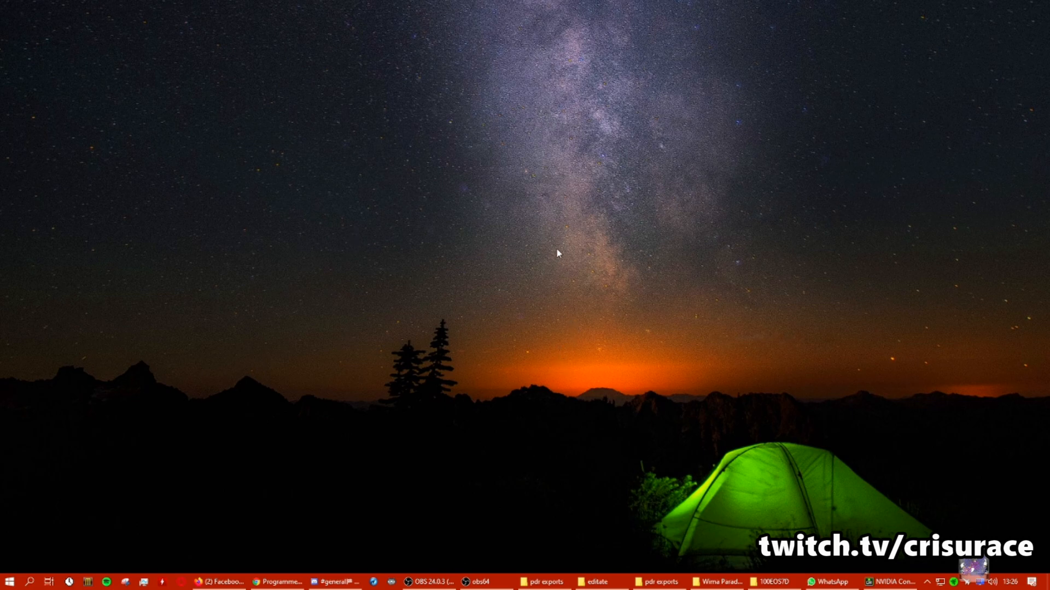
mouse_move(521, 287)
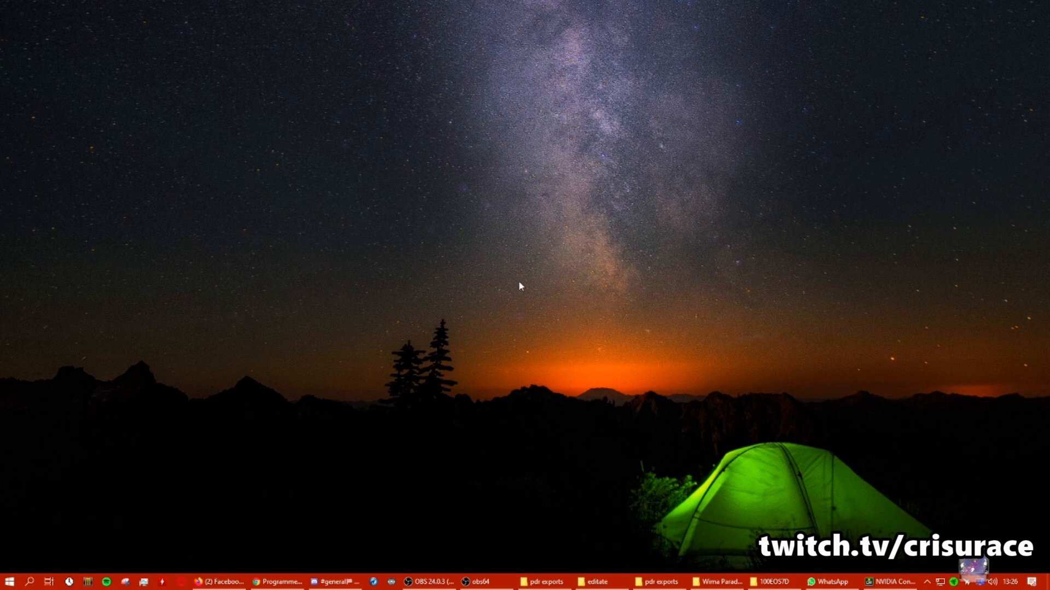
mouse_move(570, 174)
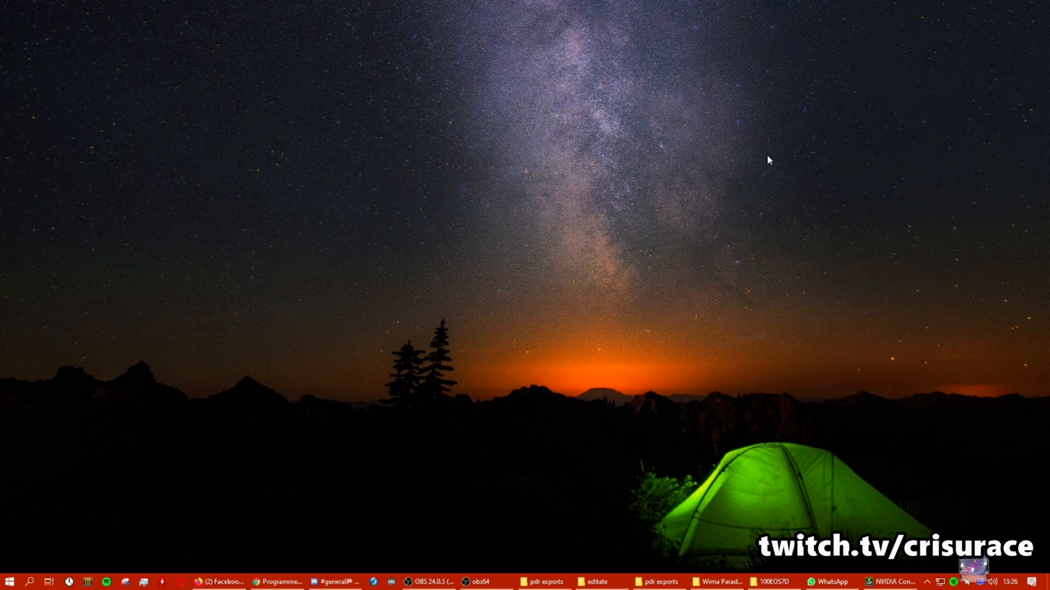
mouse_move(111, 243)
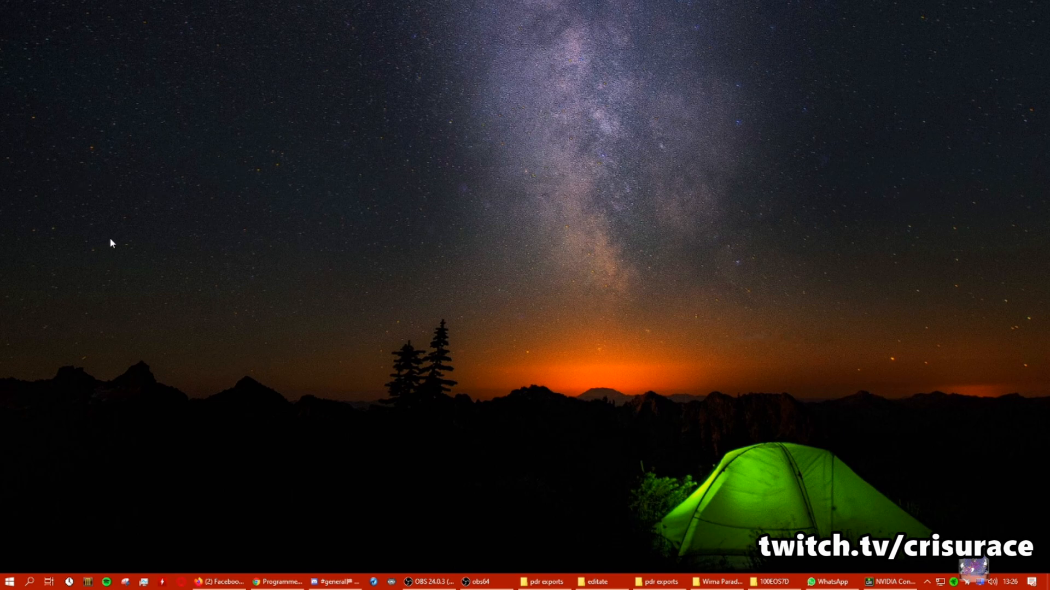
mouse_move(783, 216)
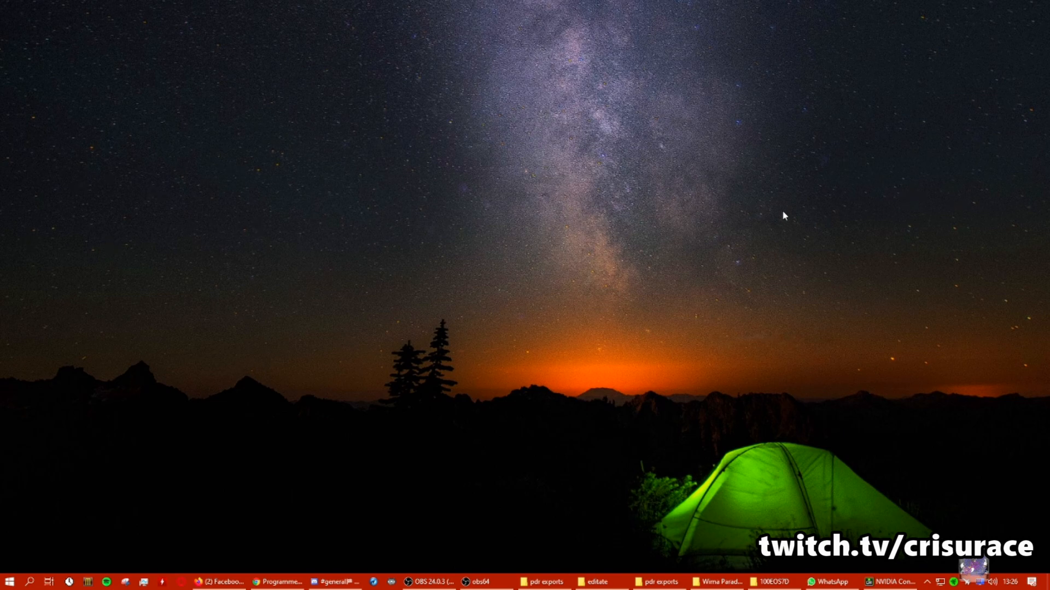
mouse_move(784, 253)
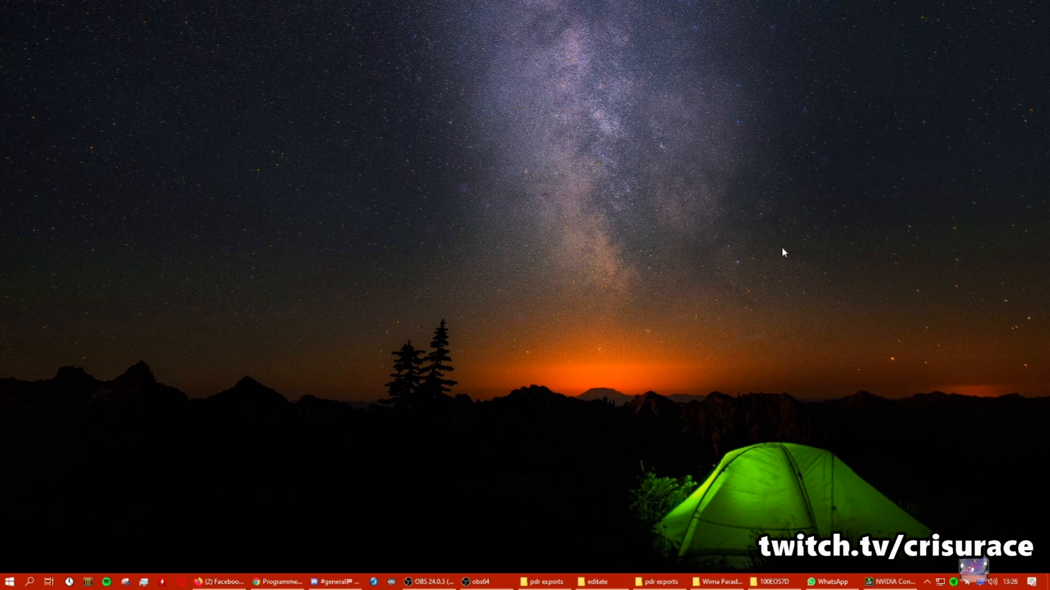
mouse_move(702, 304)
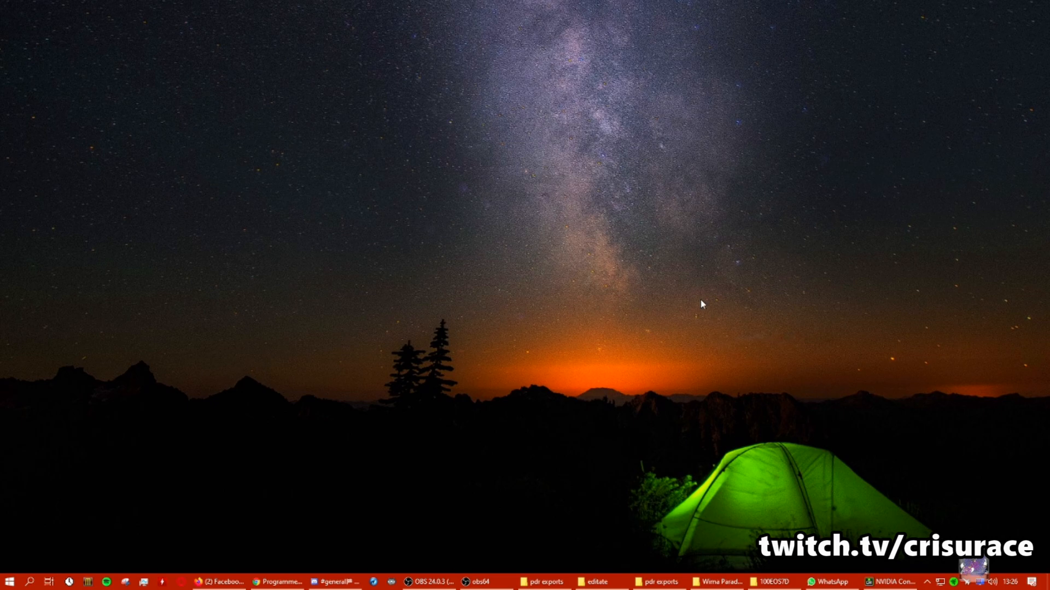
mouse_move(655, 300)
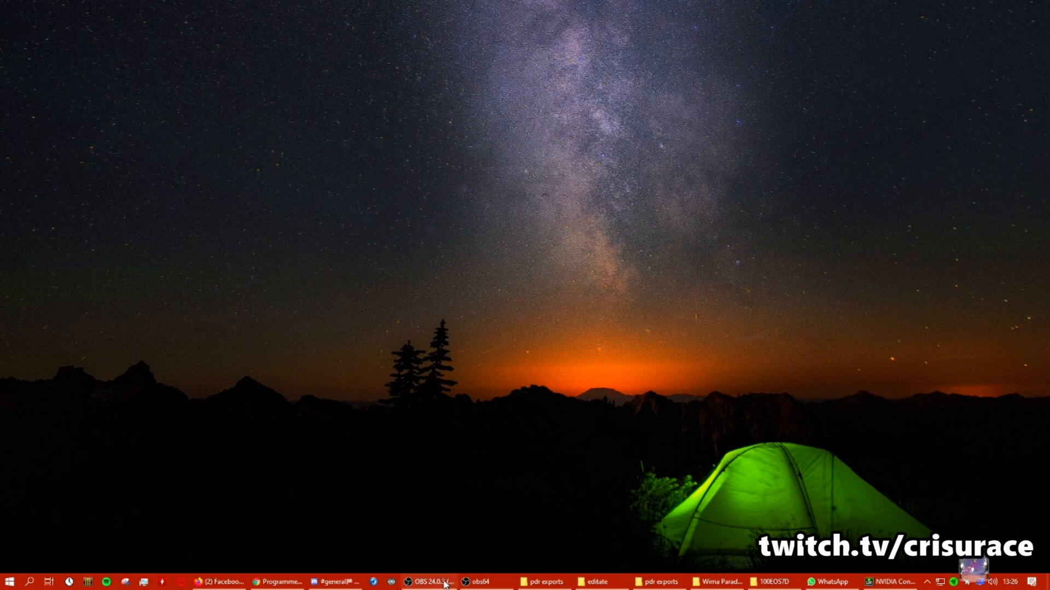
Step: Switch from OBS back to NVIDIA Control Panel's multiple-displays page
click(425, 581)
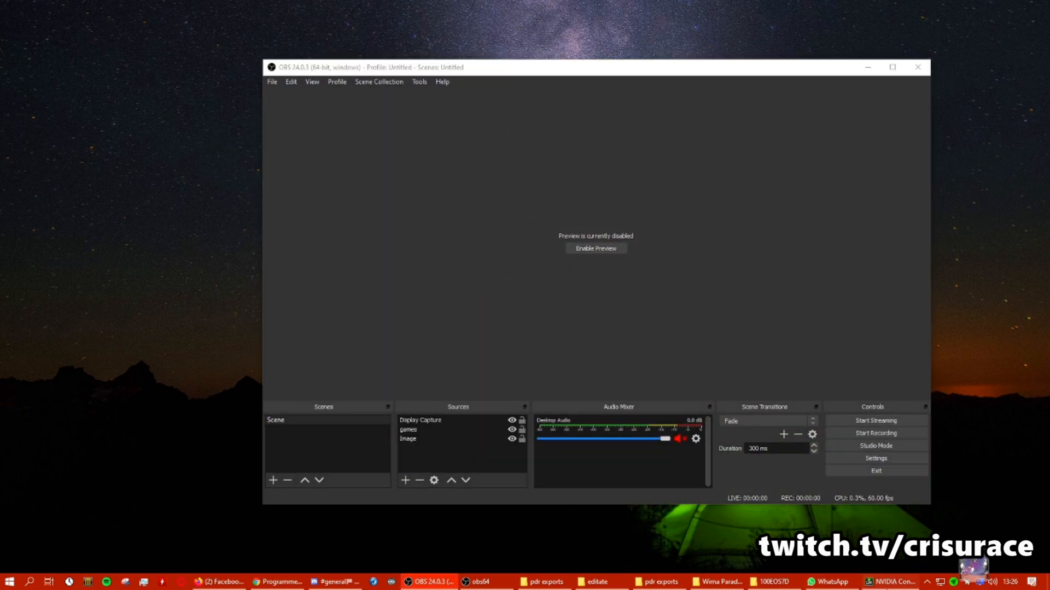
click(892, 581)
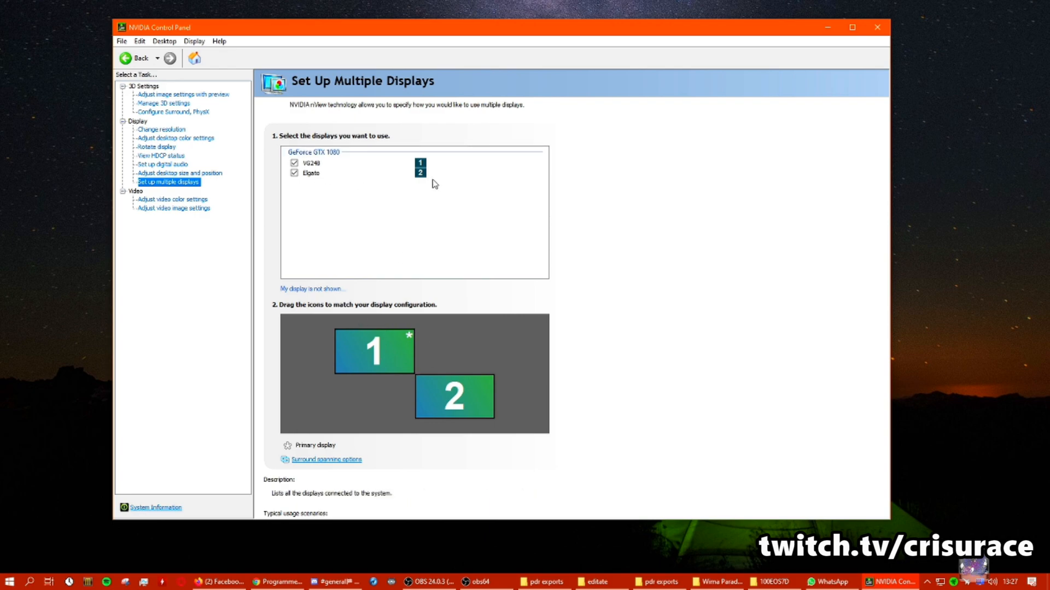
mouse_move(505, 209)
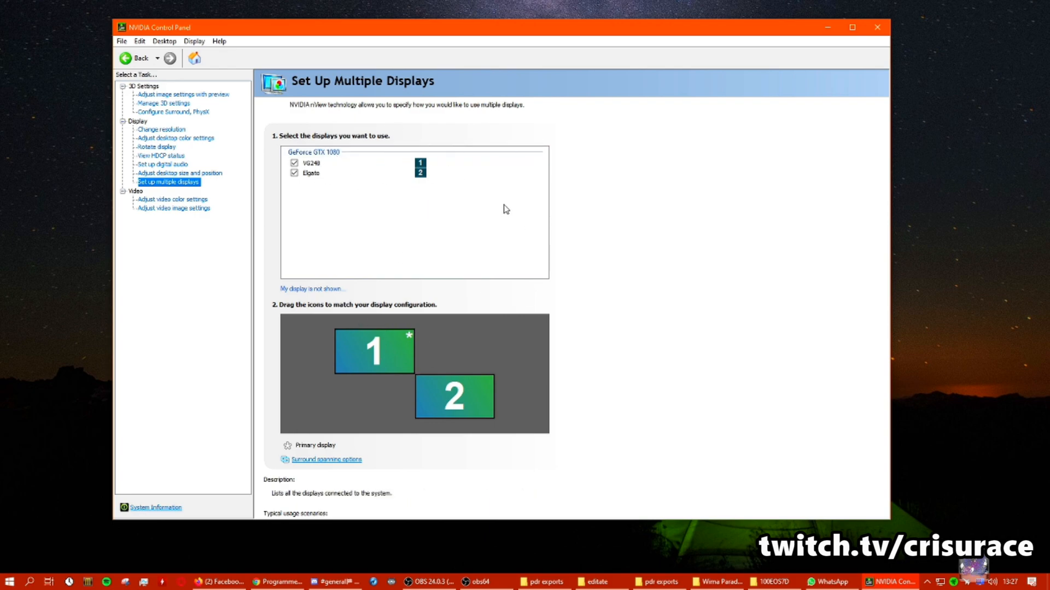
mouse_move(321, 192)
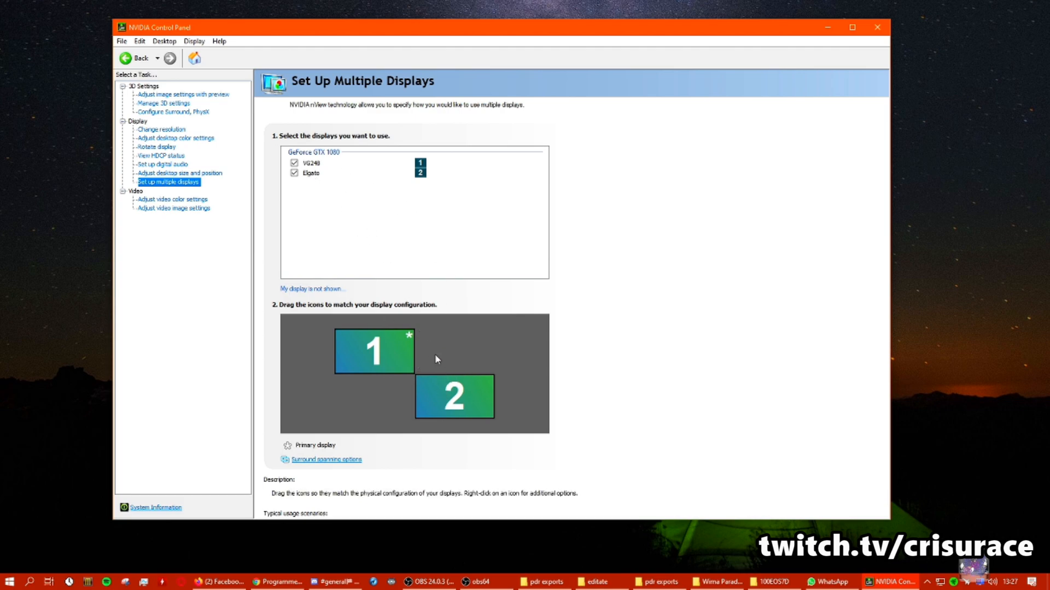
mouse_move(403, 305)
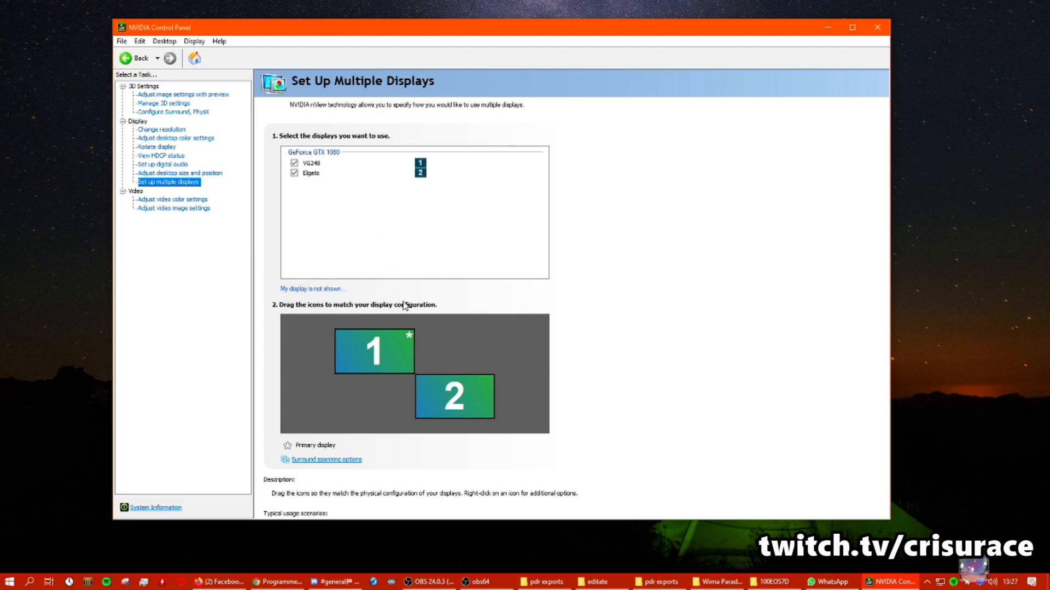
mouse_move(468, 343)
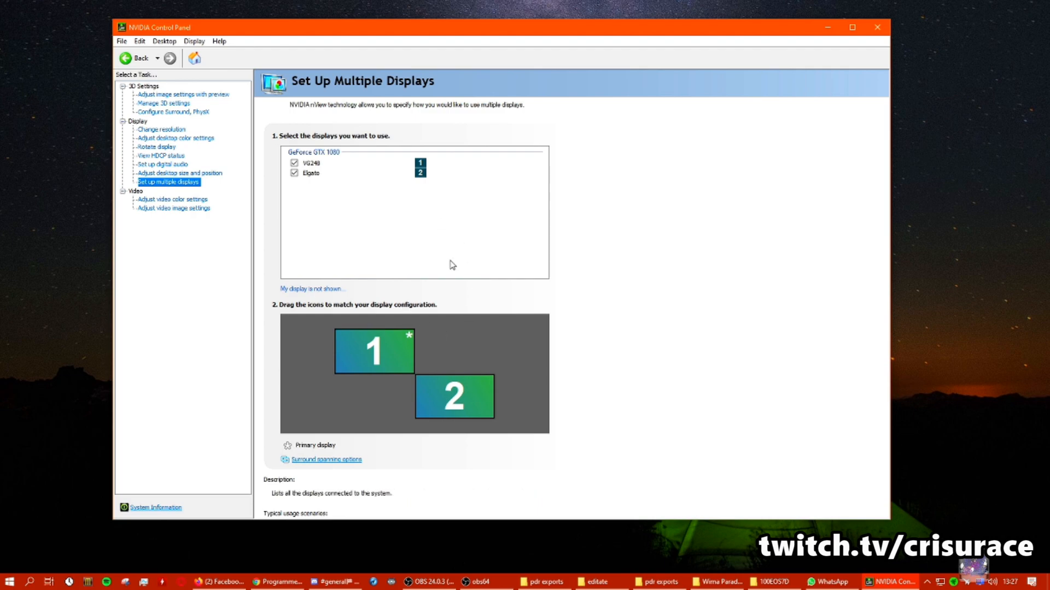
mouse_move(382, 206)
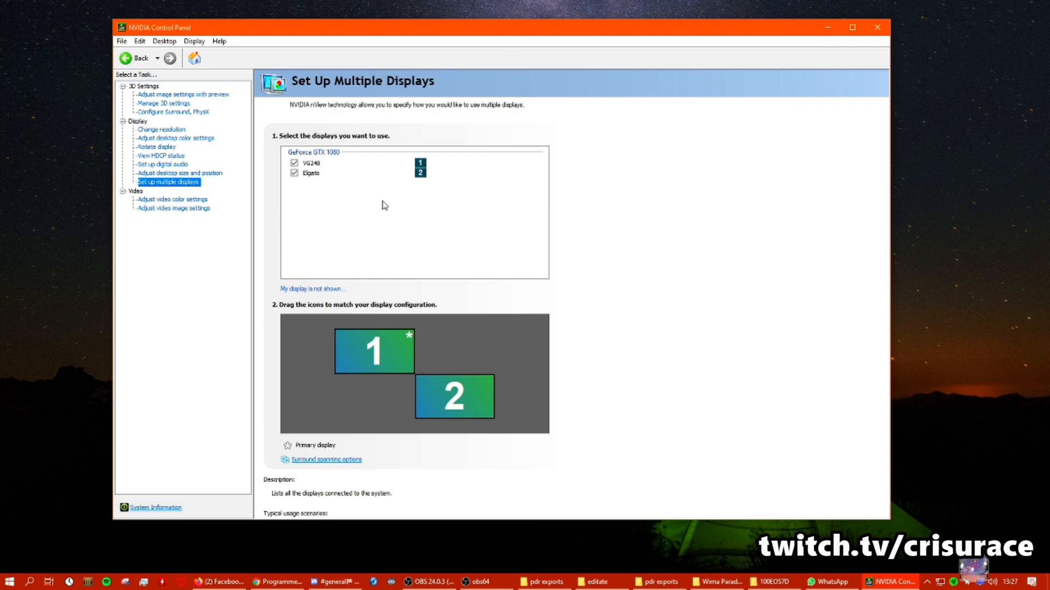
mouse_move(326, 176)
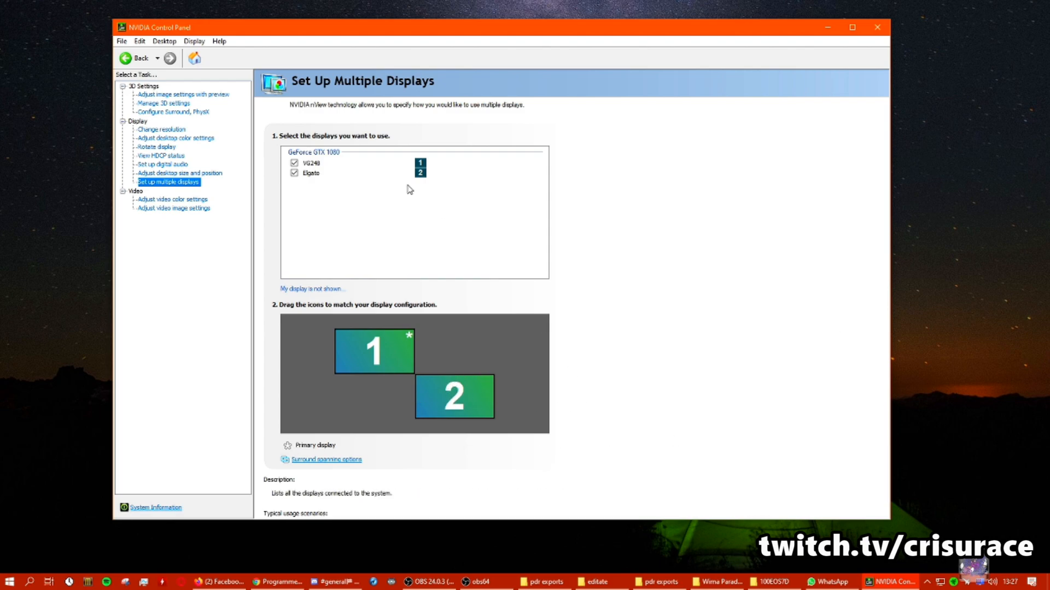
mouse_move(394, 212)
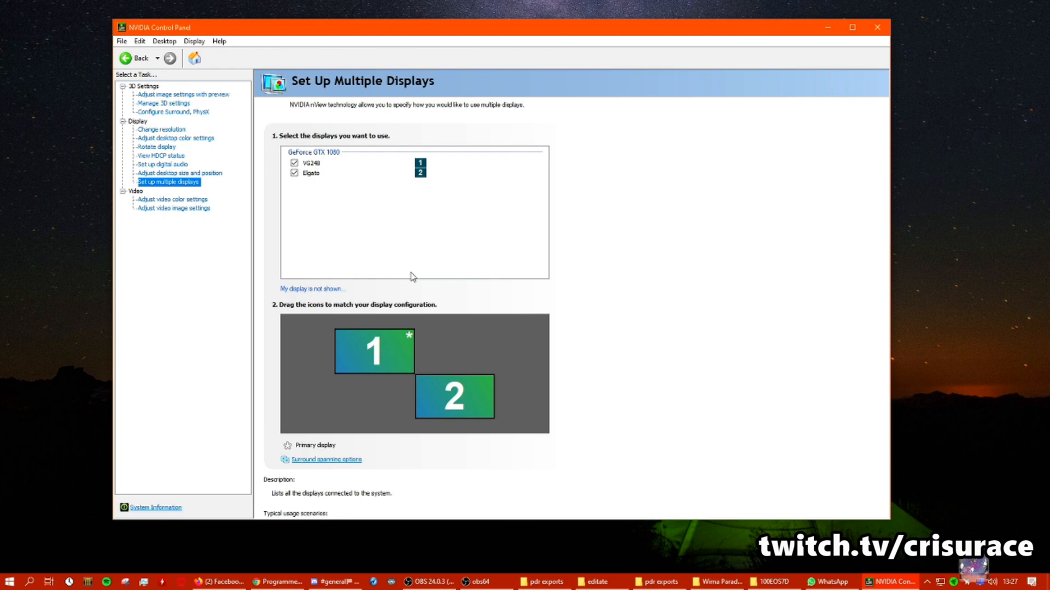
mouse_move(483, 375)
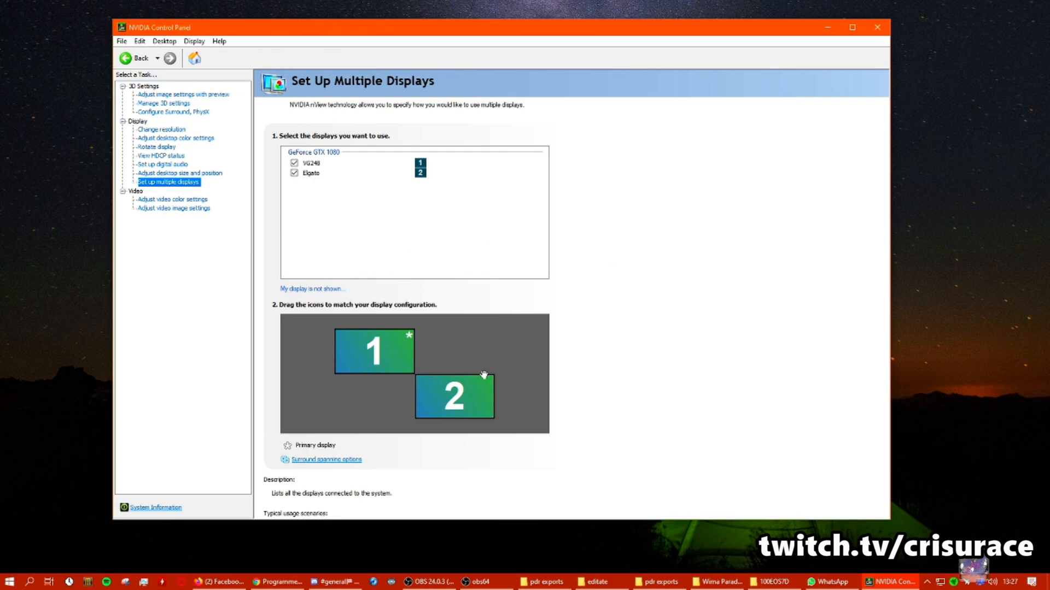
Step: Drag the Elgato icon to the lower-right corner of display 1
drag(454, 395, 444, 388)
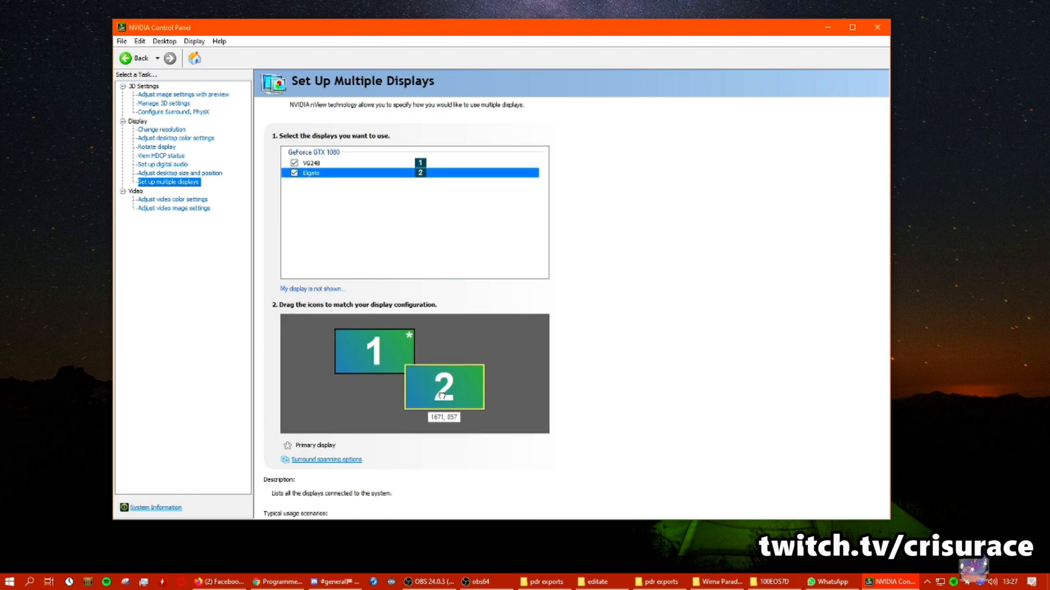
drag(443, 388, 453, 396)
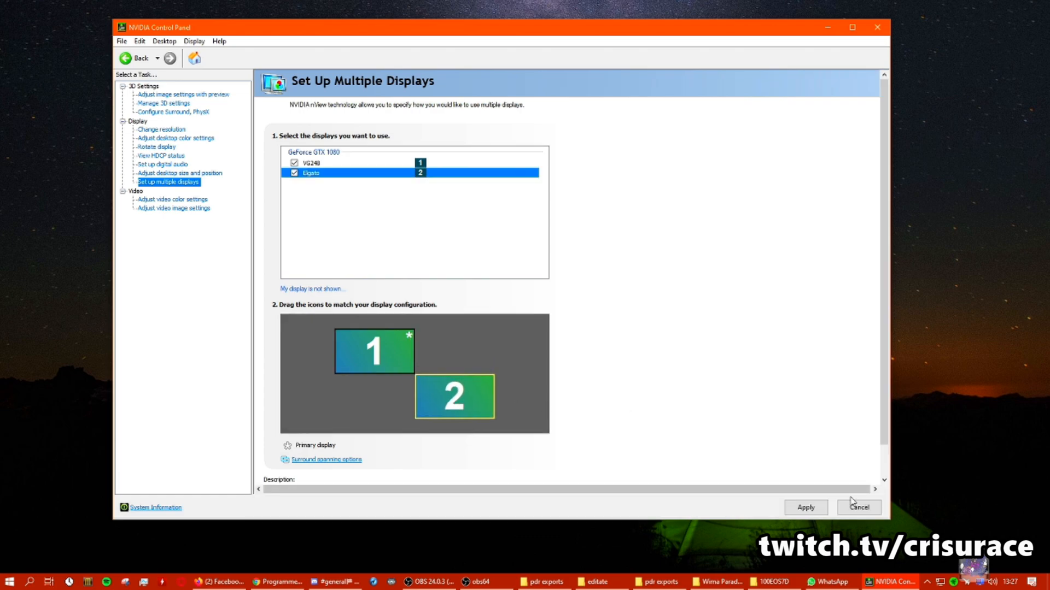
mouse_move(514, 396)
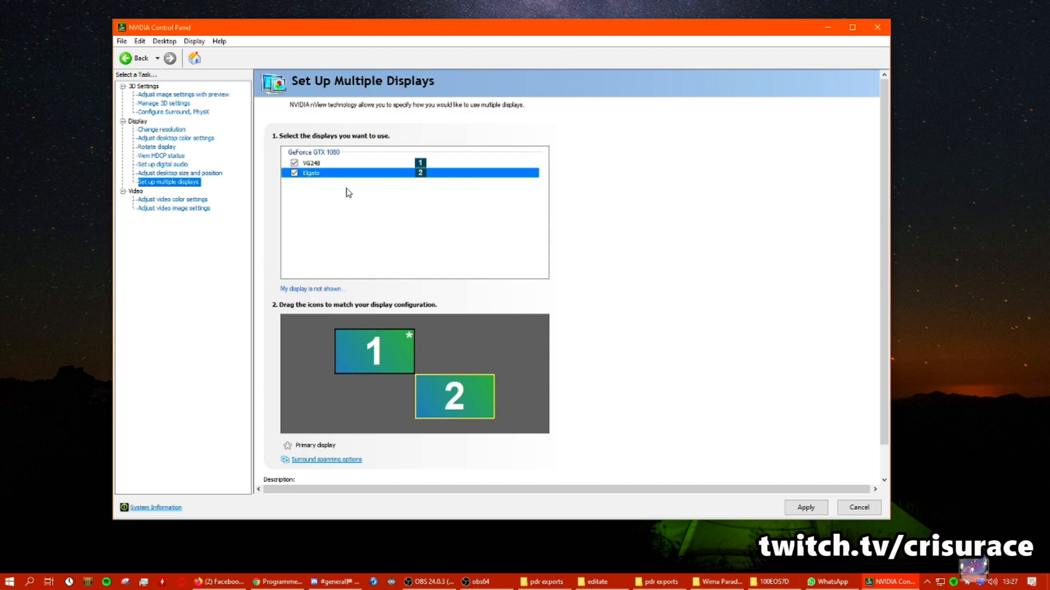
mouse_move(469, 403)
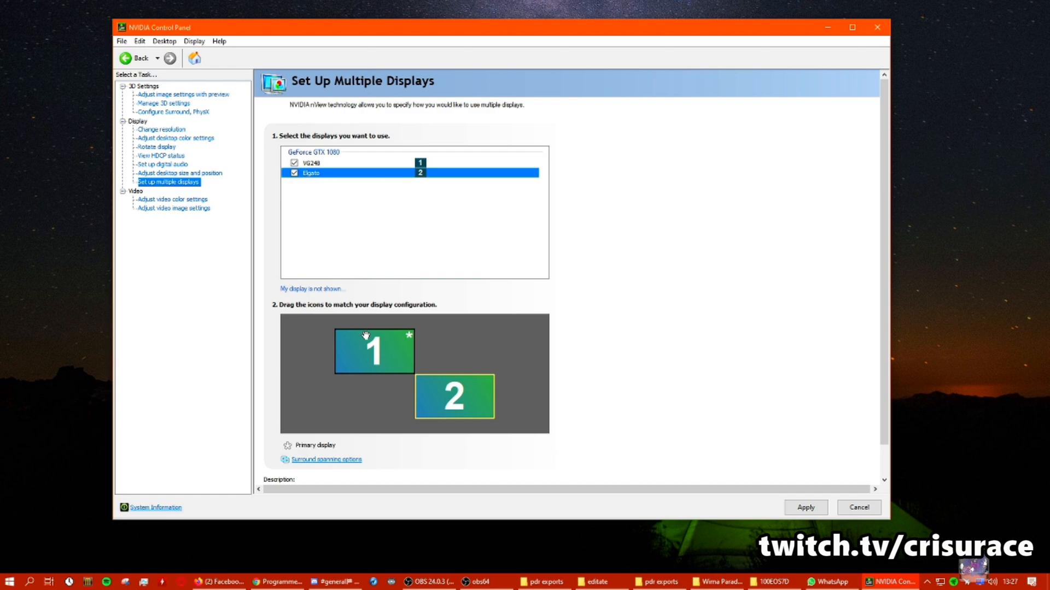
mouse_move(392, 348)
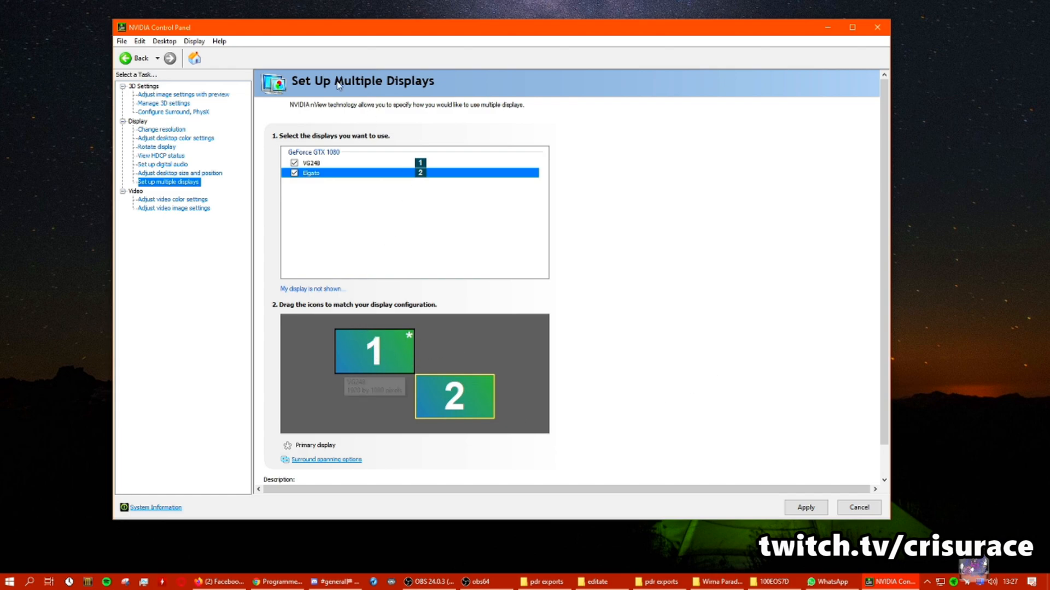
mouse_move(370, 352)
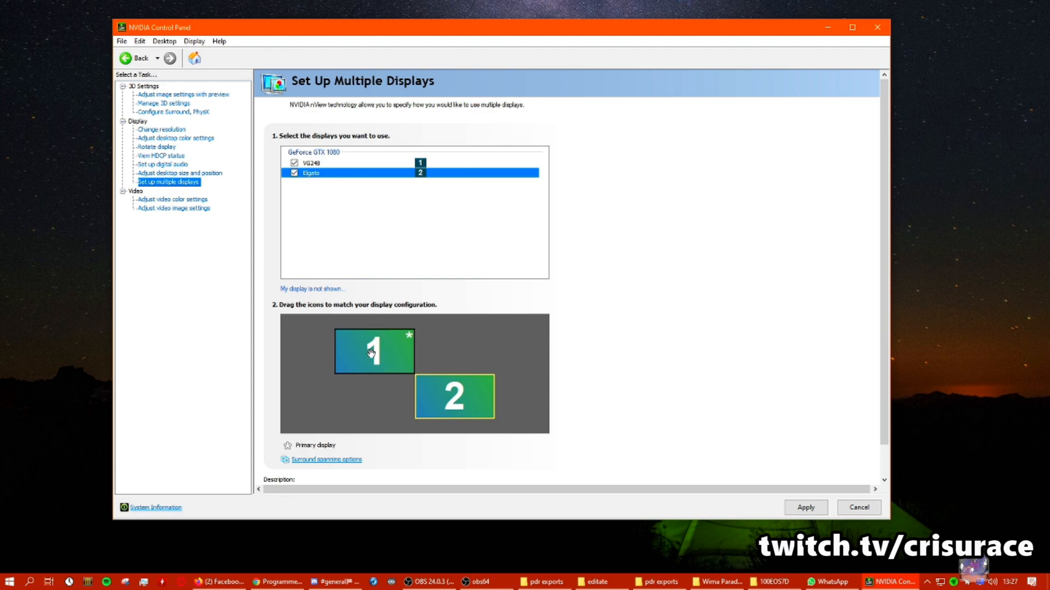
mouse_move(381, 349)
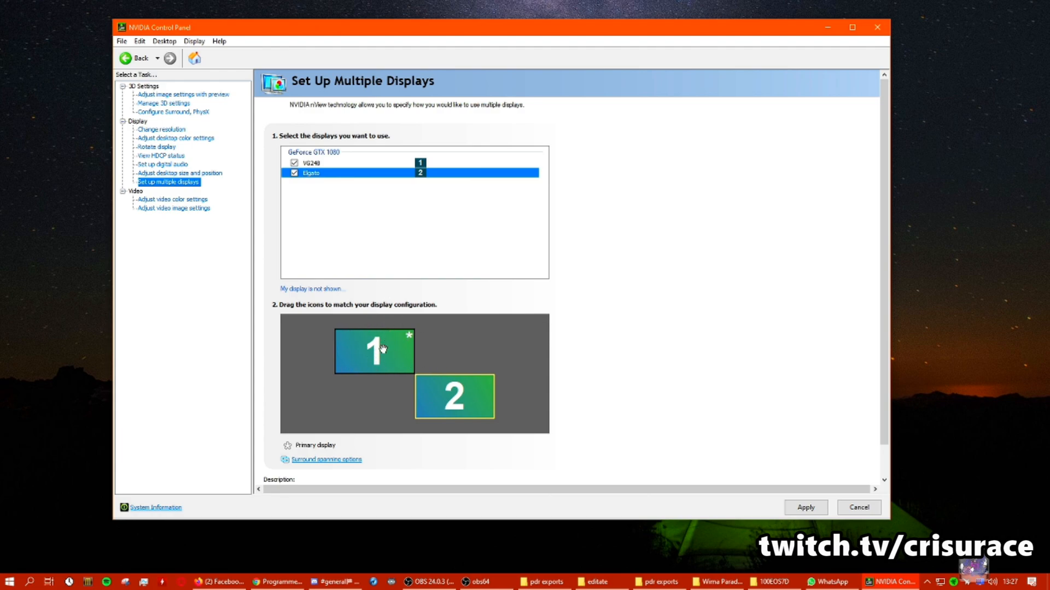
mouse_move(489, 375)
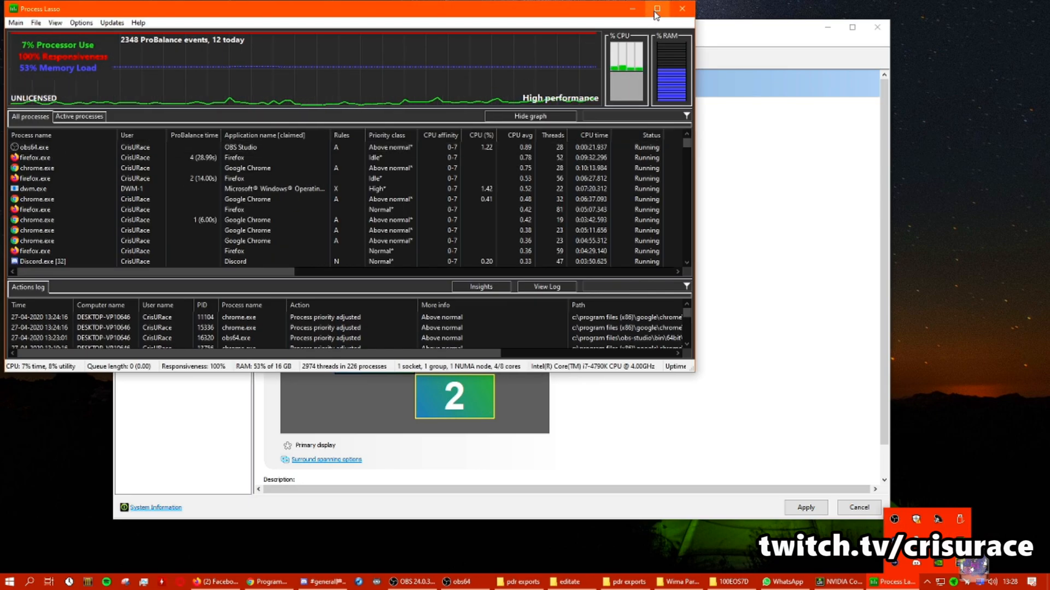
Step: Minimize the Process Lasso window to reveal the NVIDIA display layout
click(655, 9)
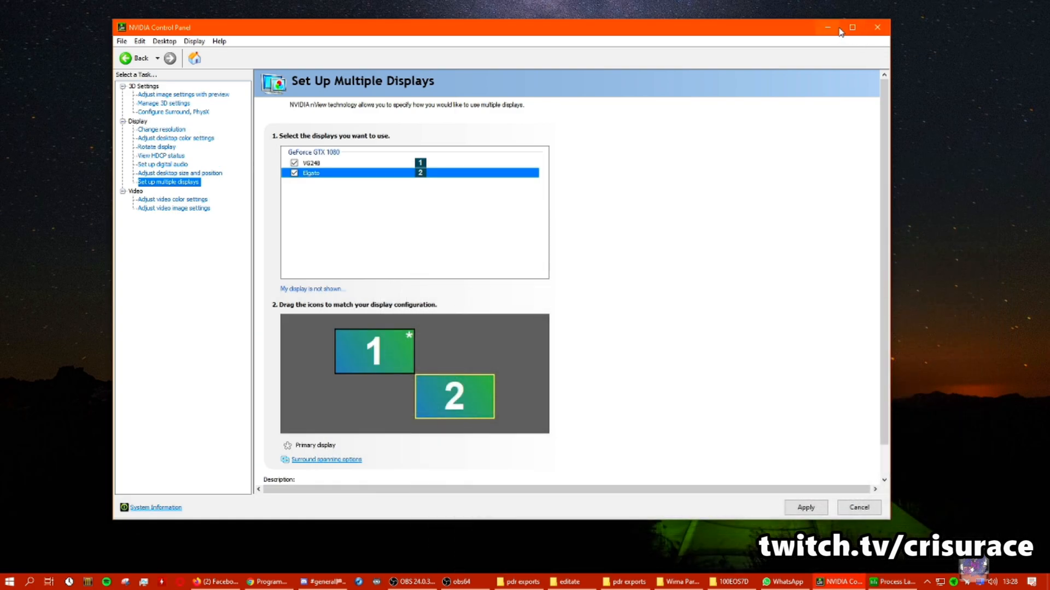
mouse_move(836, 28)
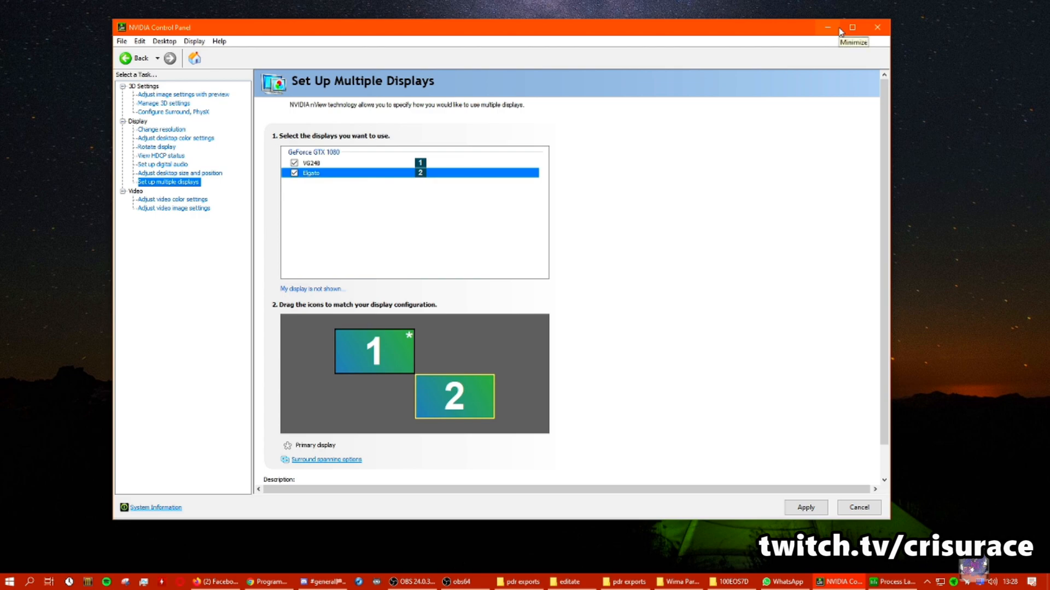
mouse_move(882, 259)
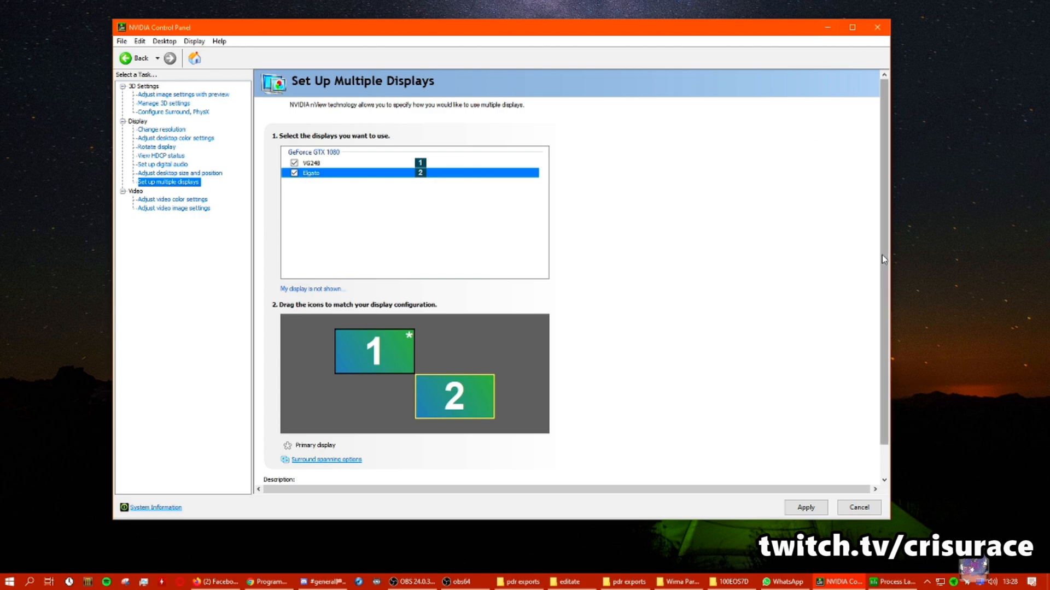
Step: Scroll the Set Up Multiple Displays page and bring OBS Studio forward
scroll(down, 3)
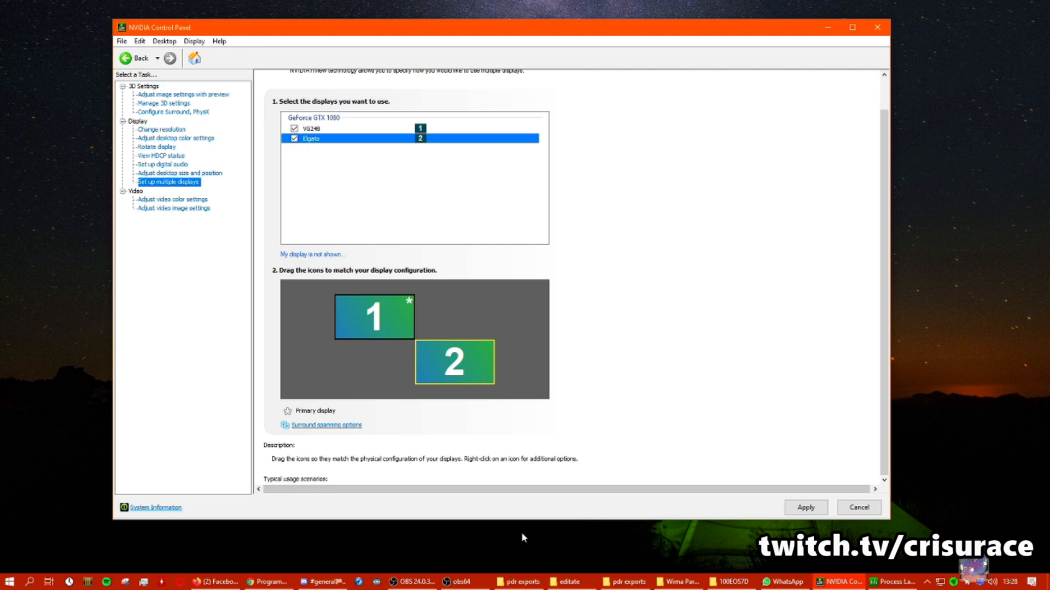
click(412, 581)
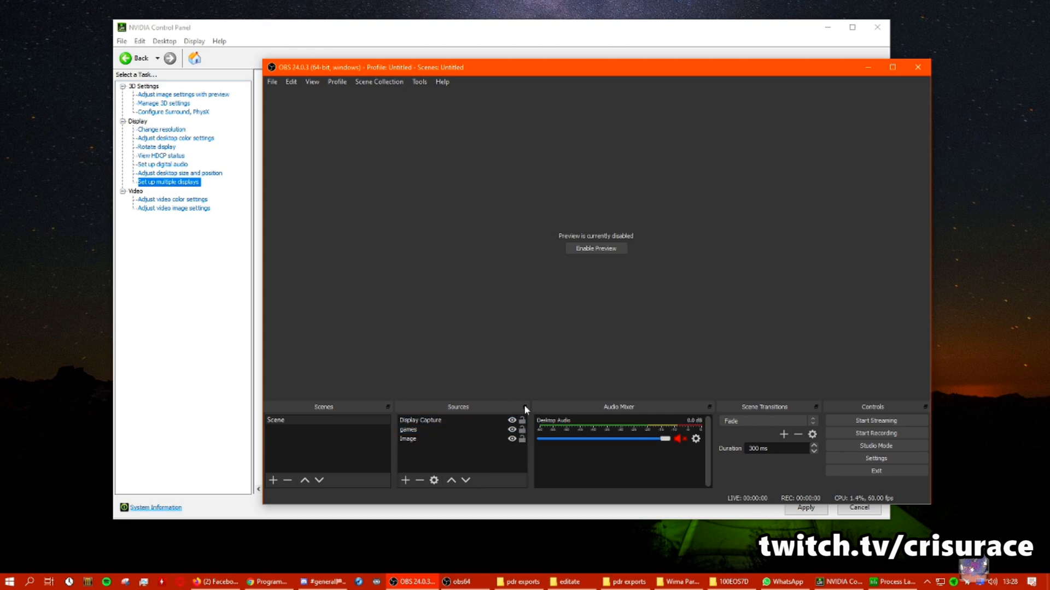
click(442, 421)
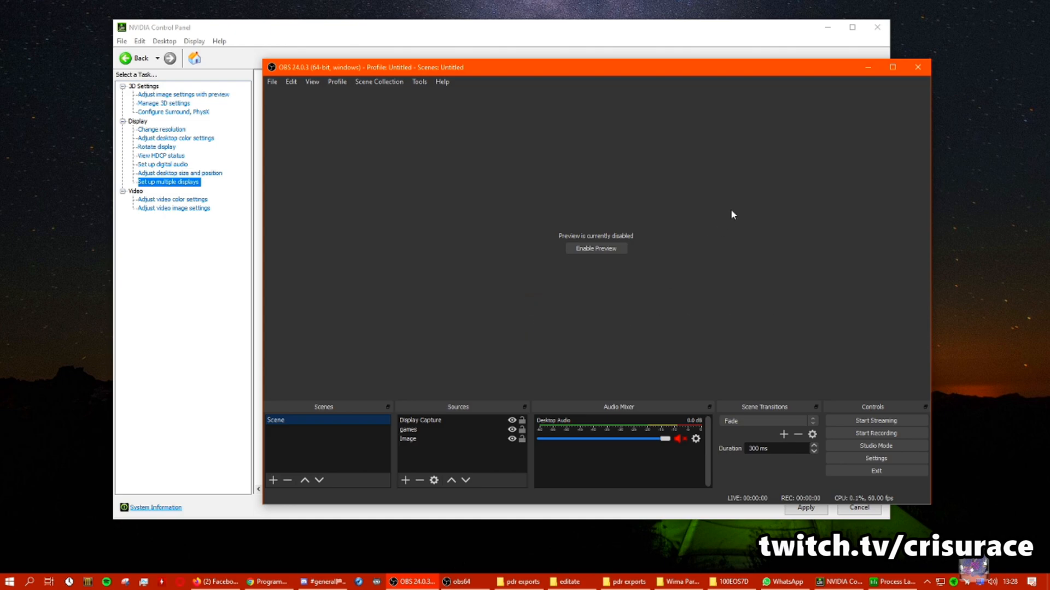
mouse_move(746, 371)
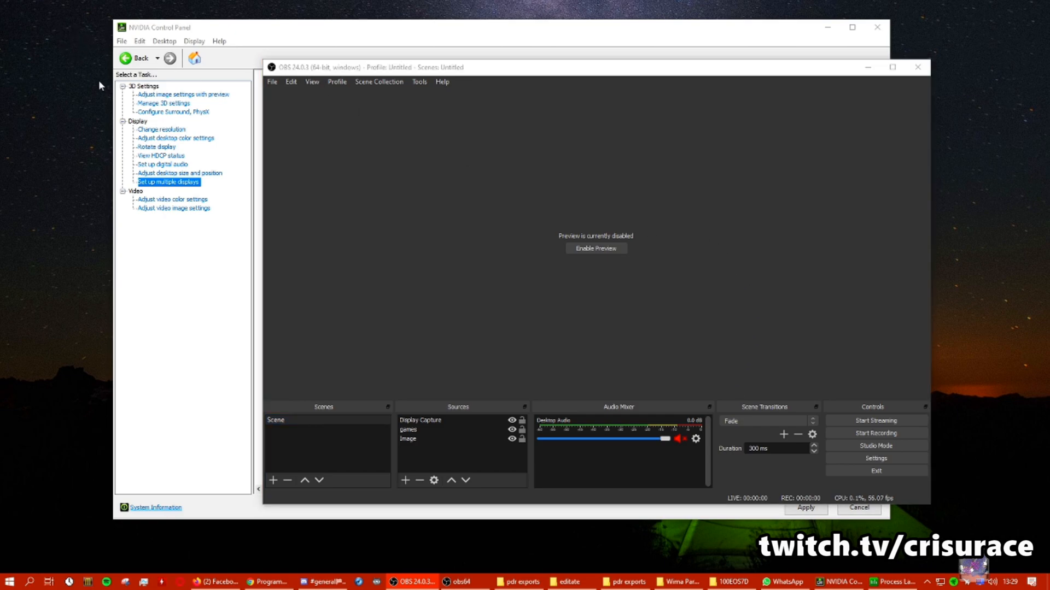
mouse_move(909, 59)
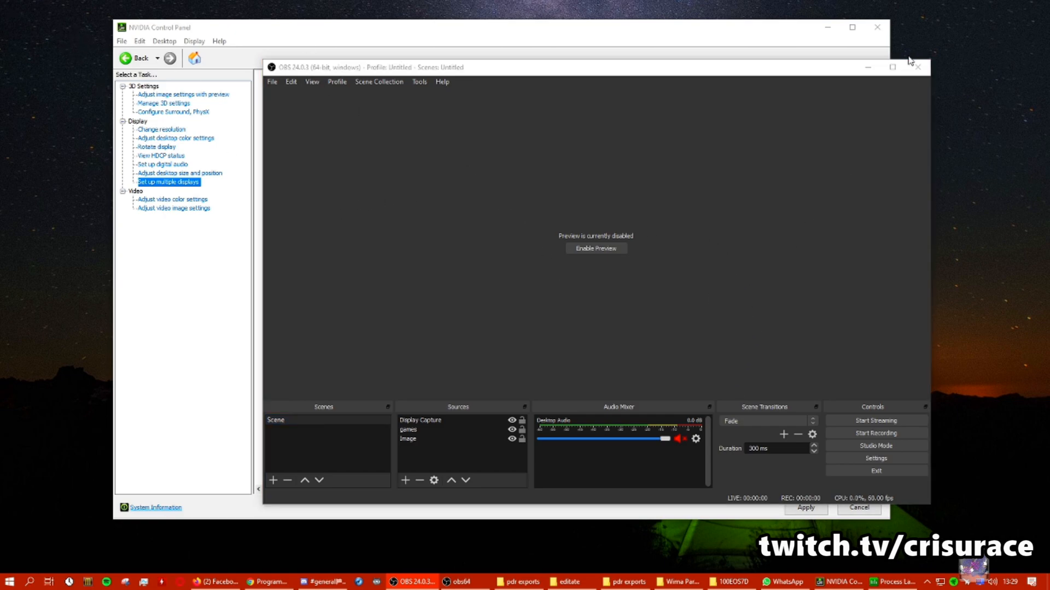